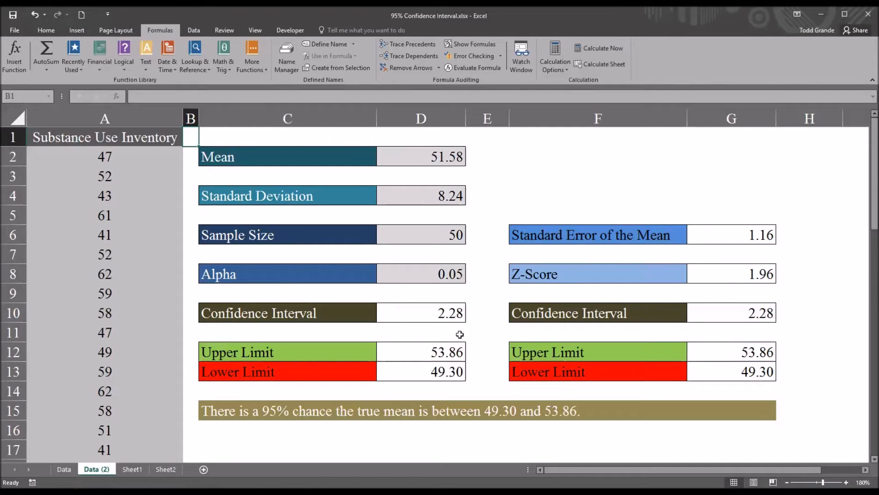
mouse_move(209, 164)
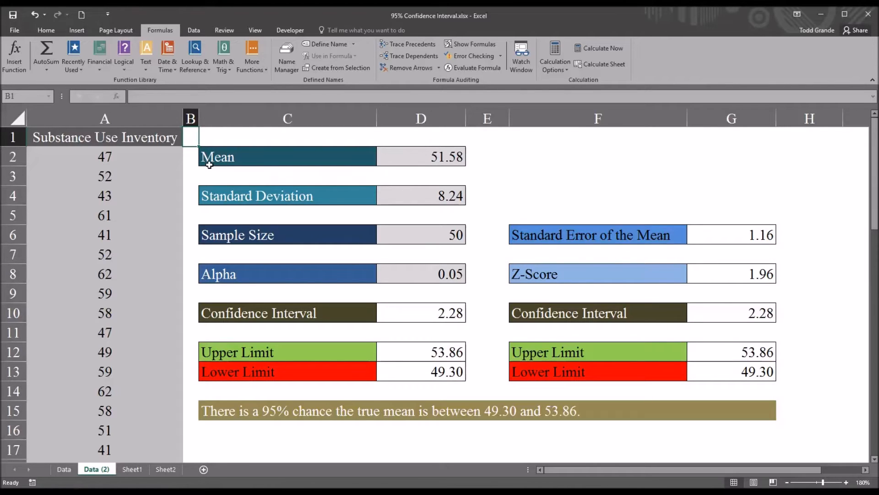
mouse_move(510, 158)
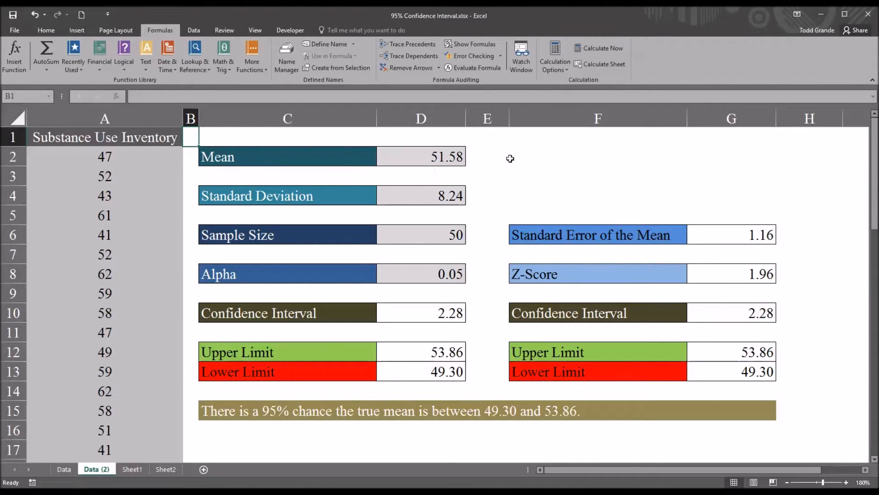
- Trace the precedents of the 51.58 Mean in D2 back to the scores in A2:A51
click(597, 156)
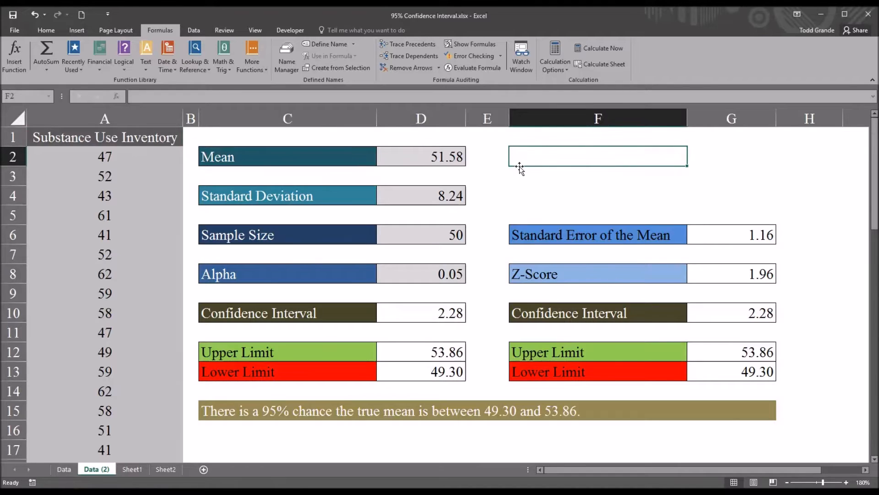
mouse_move(530, 187)
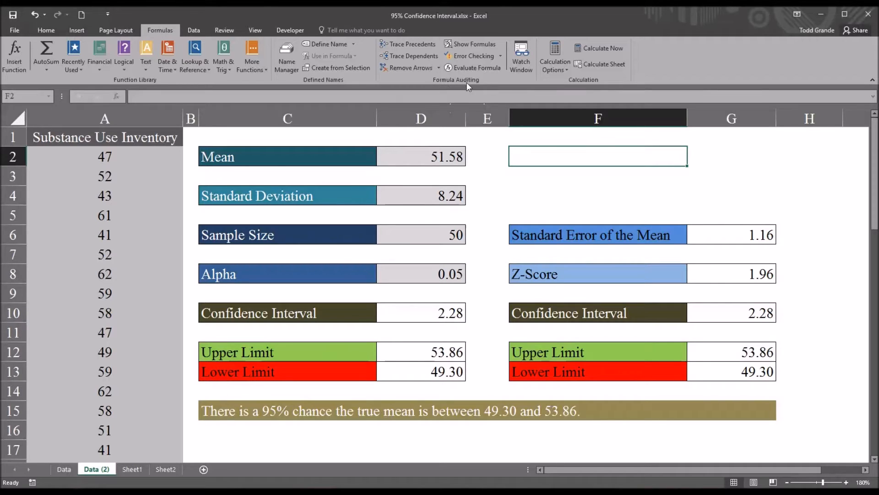
mouse_move(468, 88)
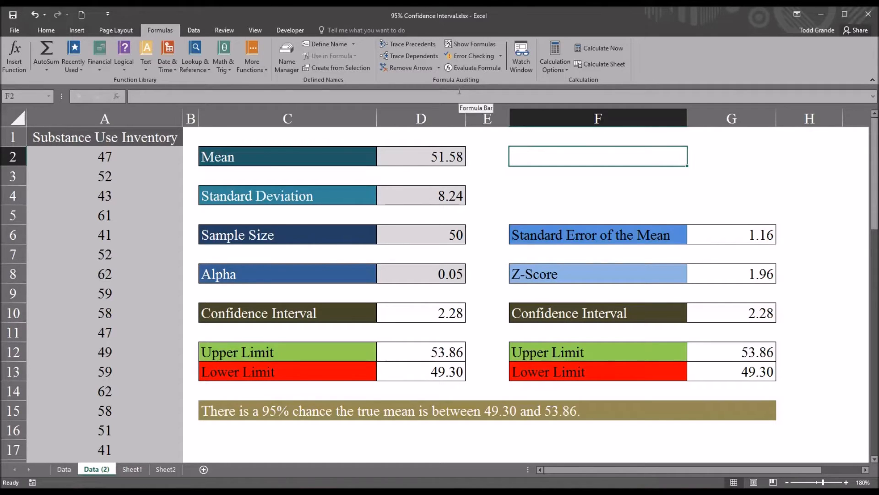
mouse_move(530, 433)
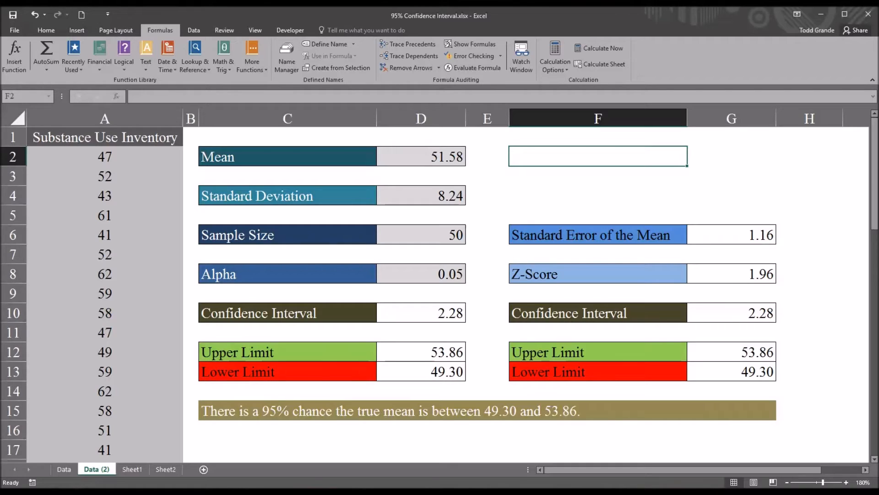
mouse_move(412, 156)
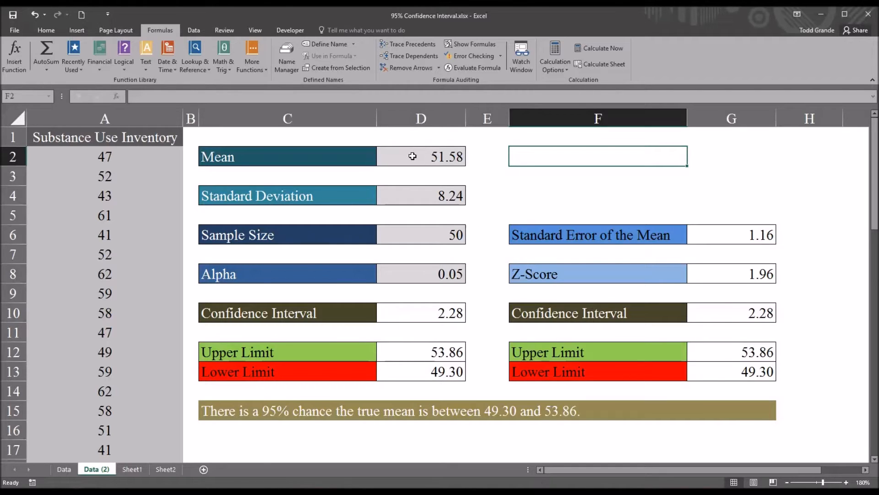
click(420, 157)
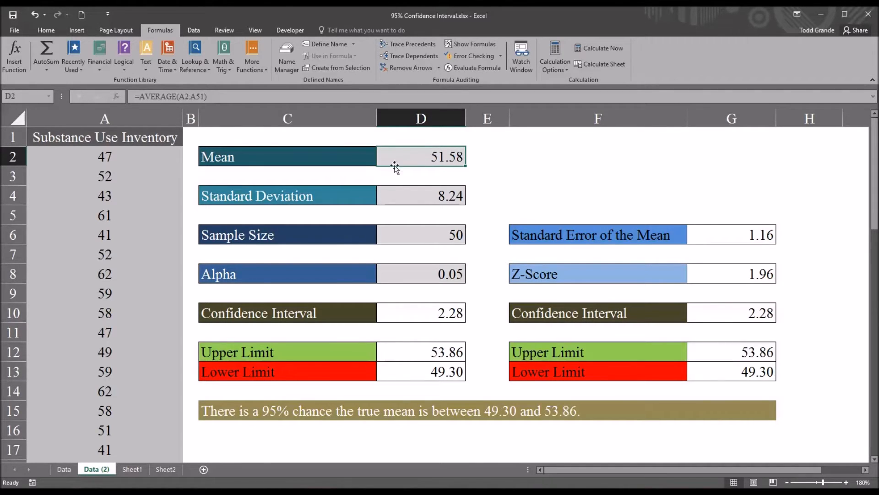
mouse_move(420, 158)
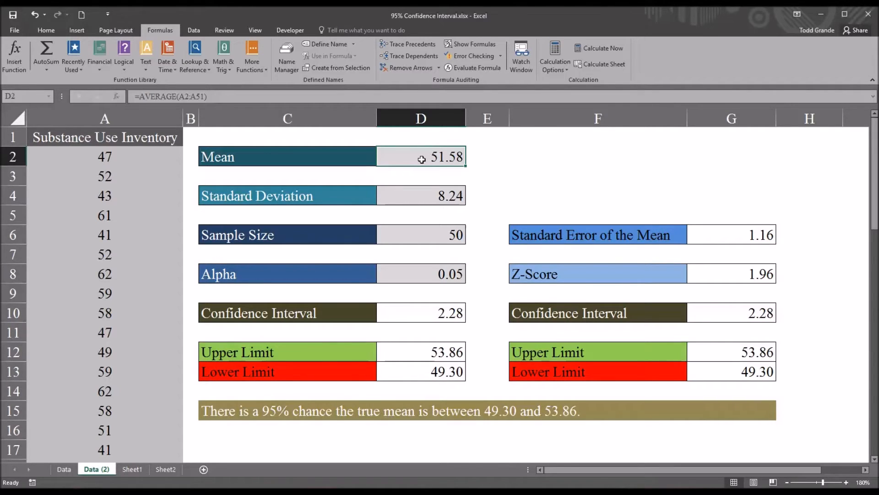
mouse_move(402, 160)
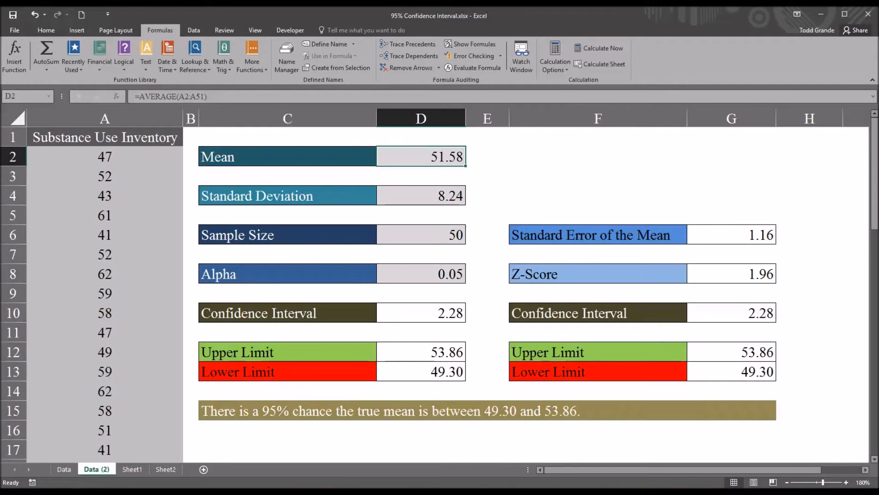
mouse_move(408, 44)
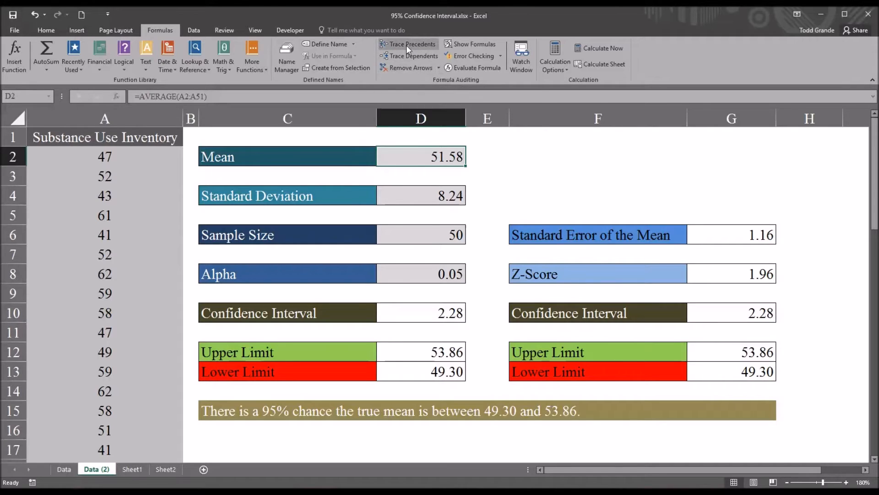
click(412, 44)
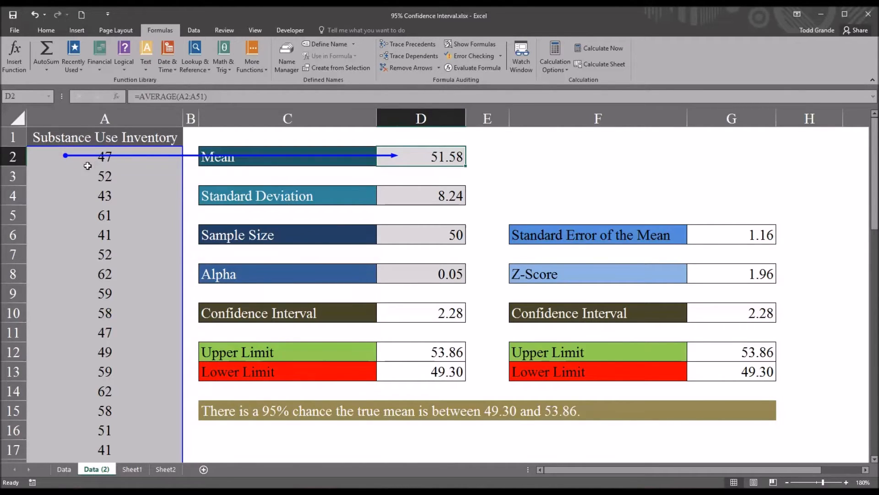
mouse_move(98, 159)
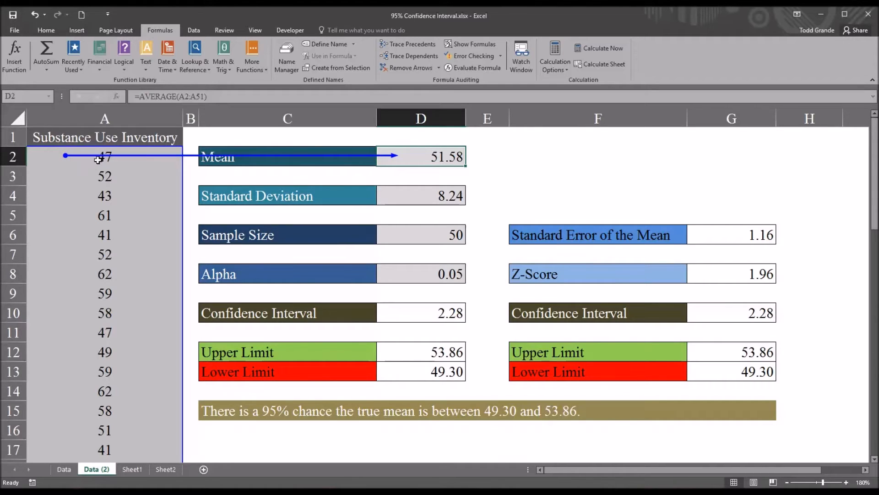
mouse_move(106, 174)
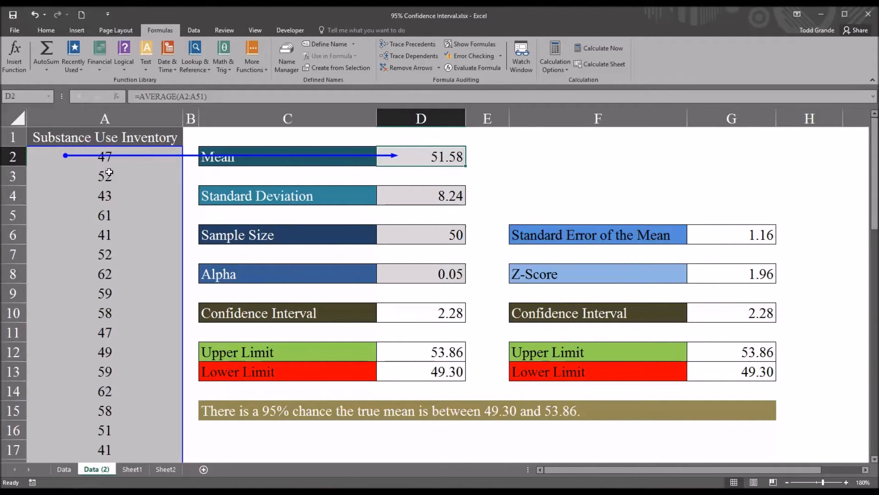
mouse_move(872, 174)
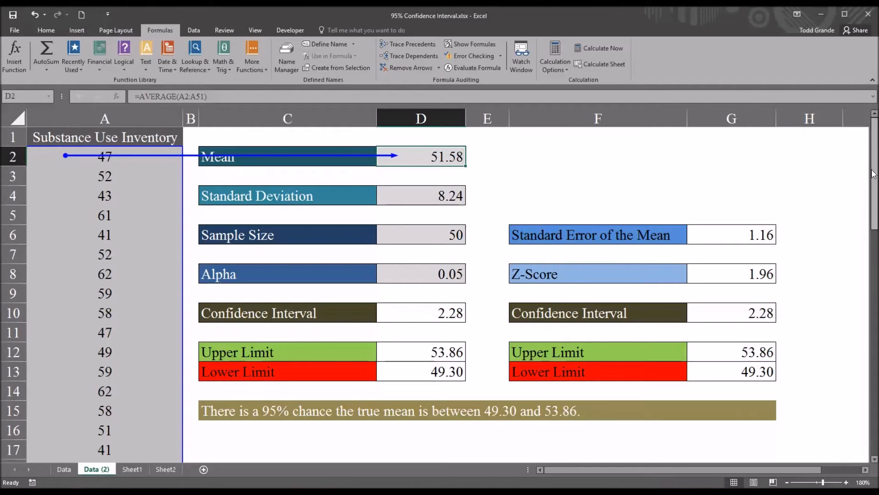
scroll(down, 3)
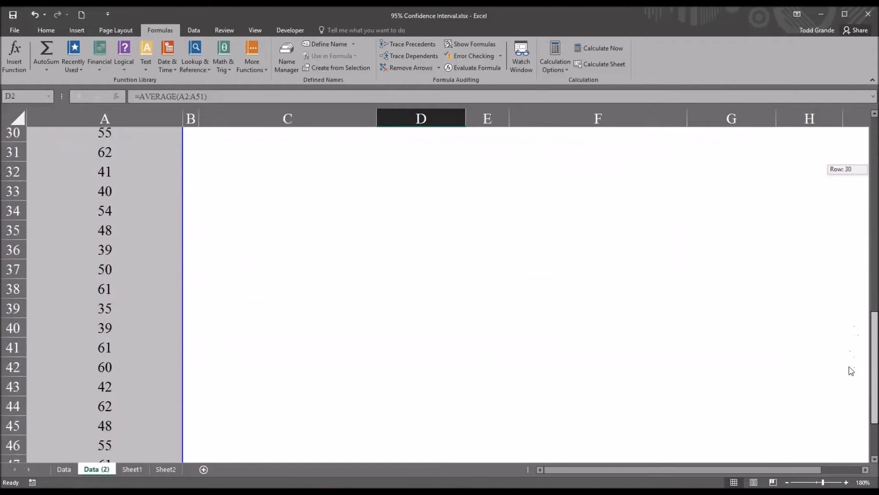
scroll(down, 3)
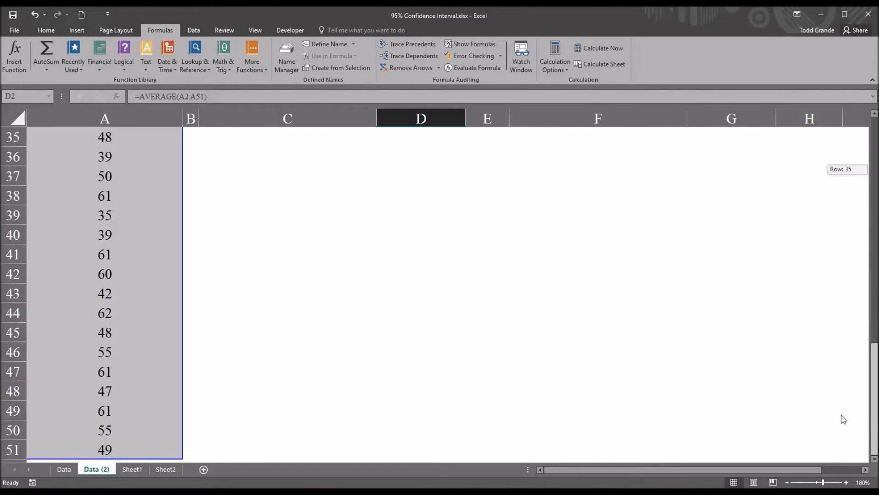
mouse_move(186, 426)
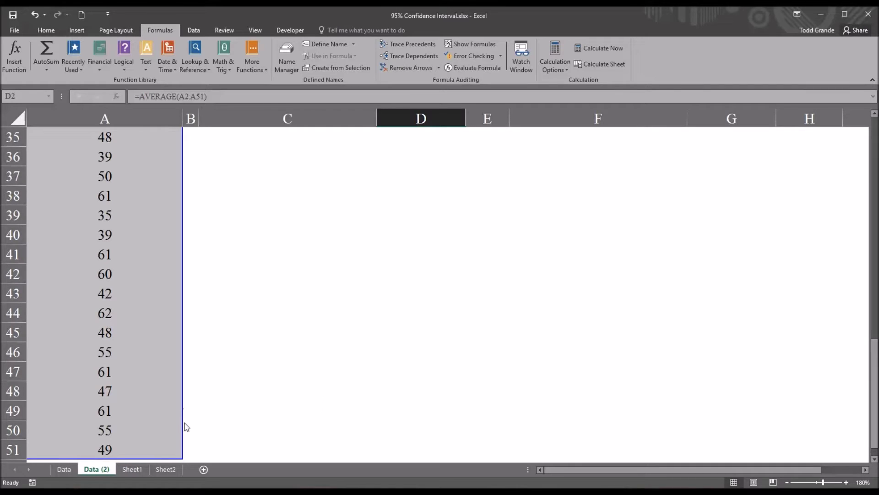
mouse_move(299, 407)
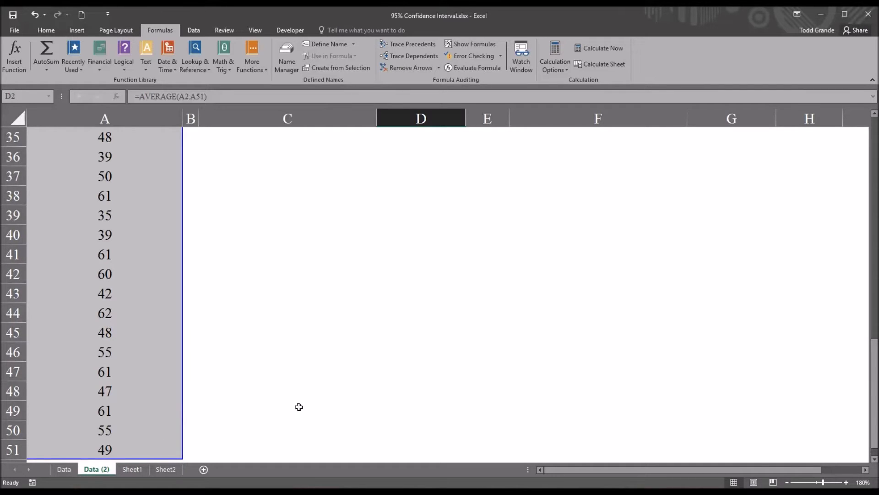
scroll(up, 3)
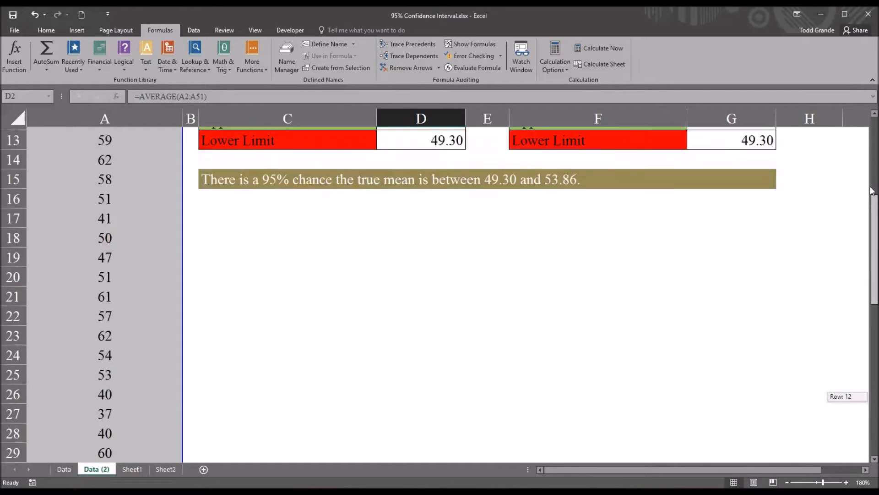
scroll(up, 3)
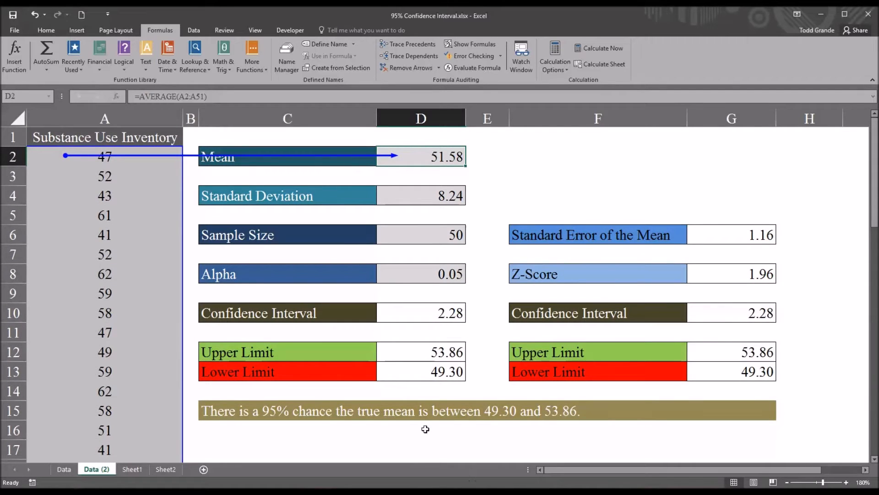
mouse_move(64, 157)
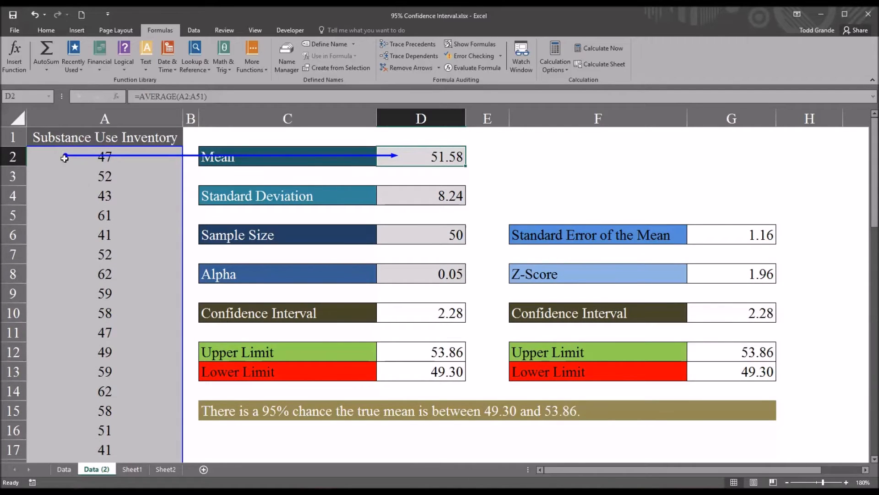
mouse_move(408, 163)
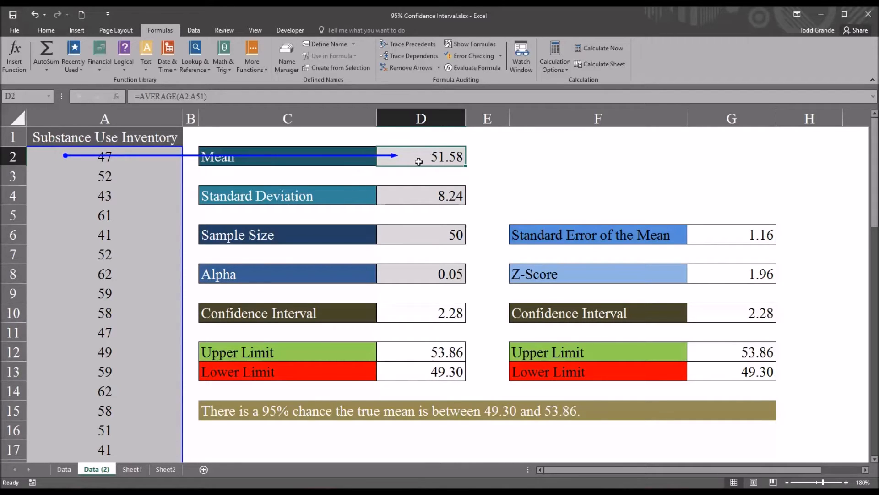
mouse_move(153, 167)
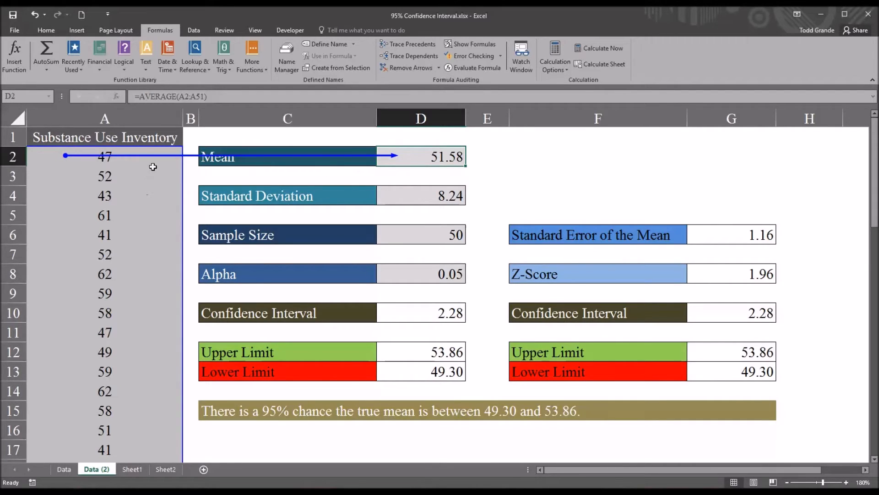
mouse_move(125, 165)
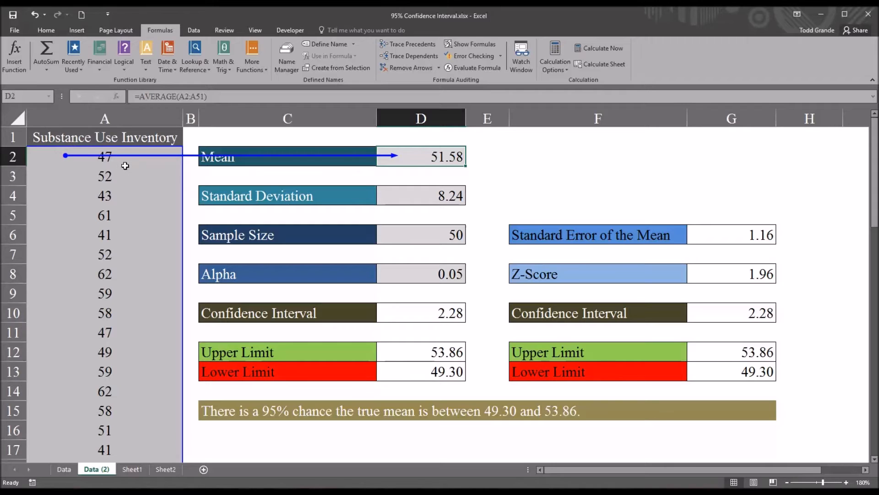
mouse_move(426, 160)
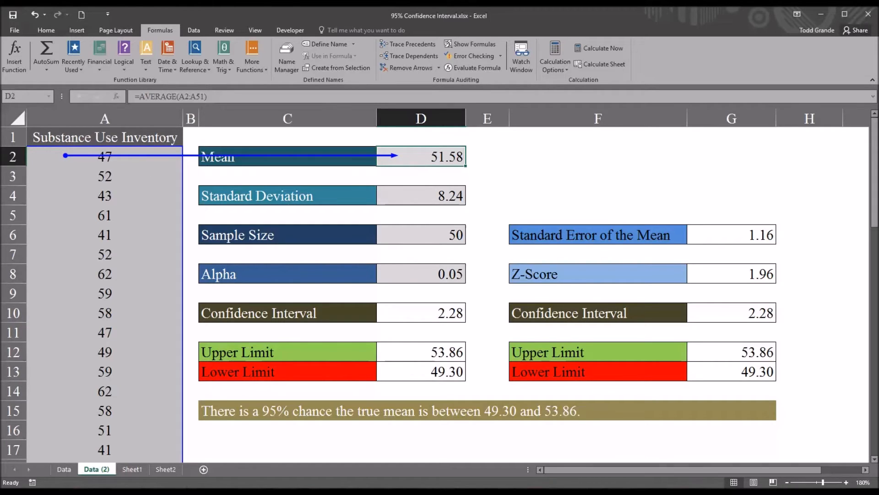
mouse_move(424, 161)
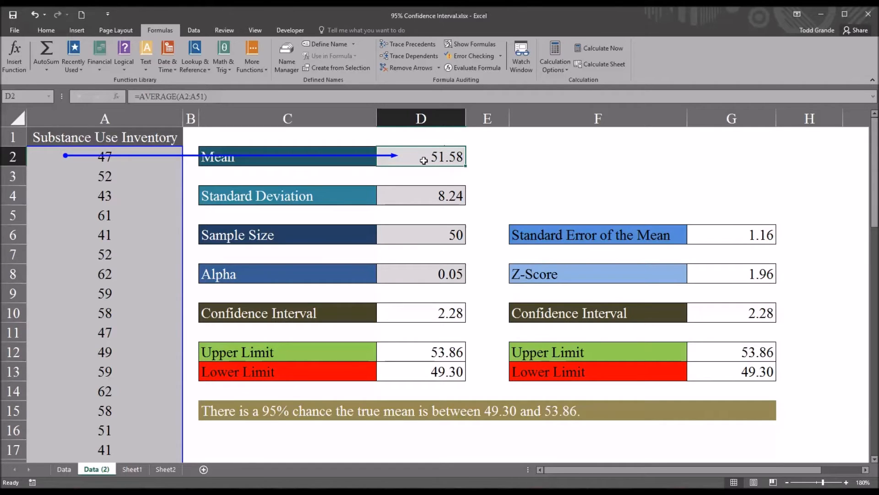
mouse_move(415, 155)
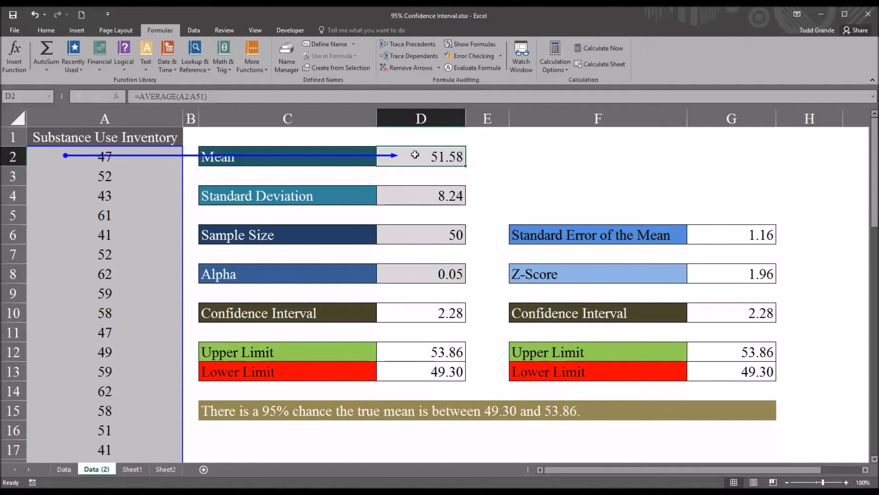
mouse_move(413, 55)
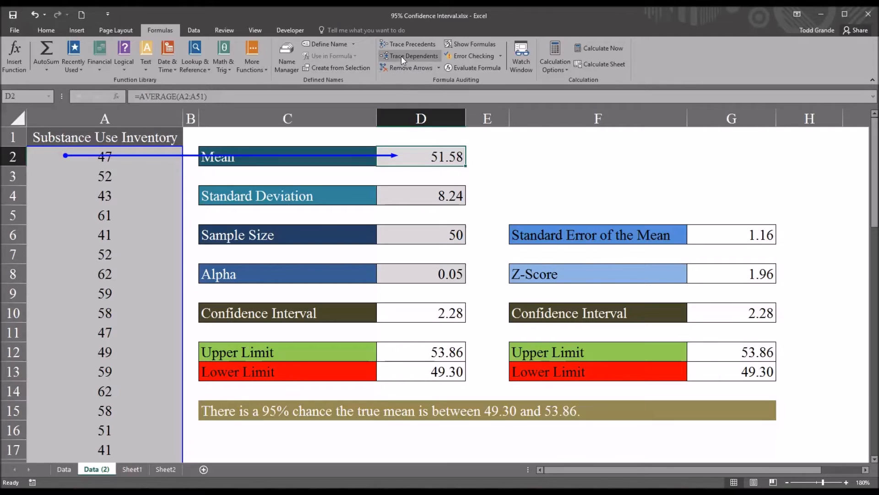
- Trace the D2 Mean's dependents to the 53.86 upper and 49.30 lower limit cells
click(414, 56)
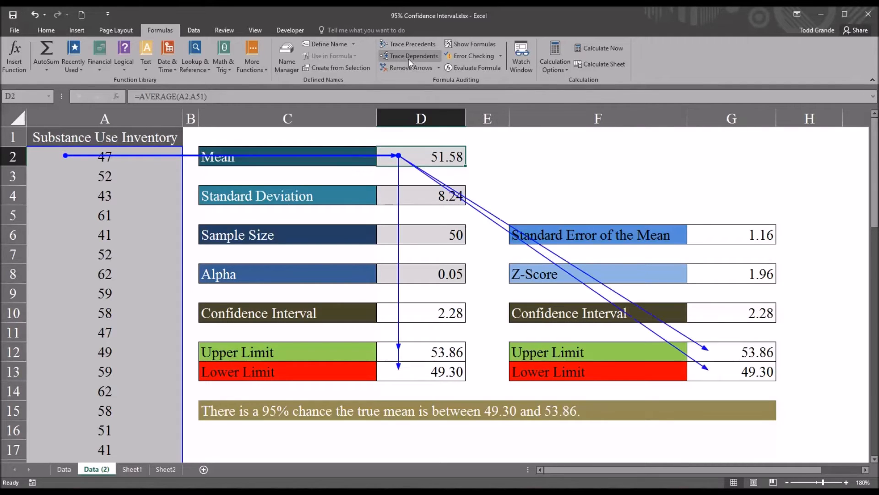
mouse_move(532, 182)
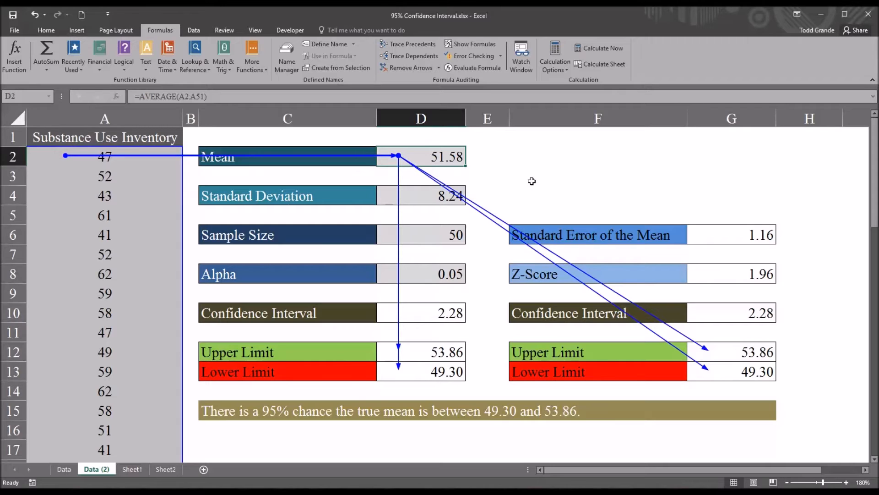
mouse_move(468, 164)
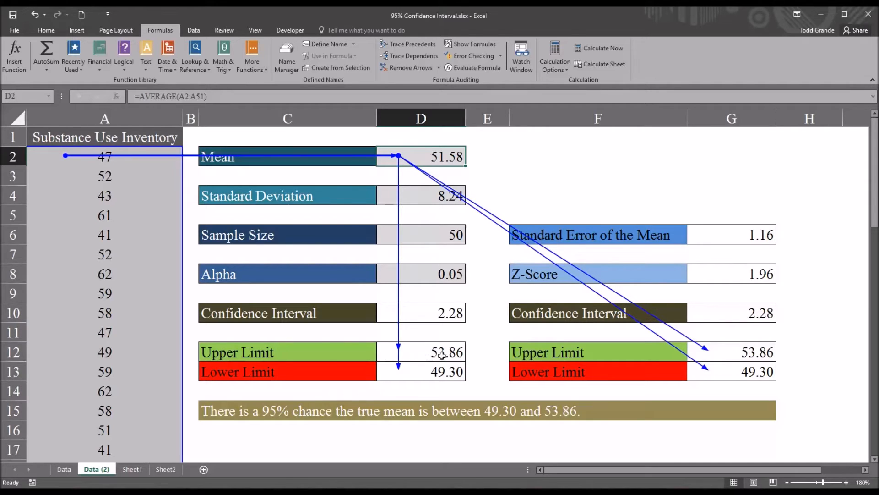
mouse_move(623, 321)
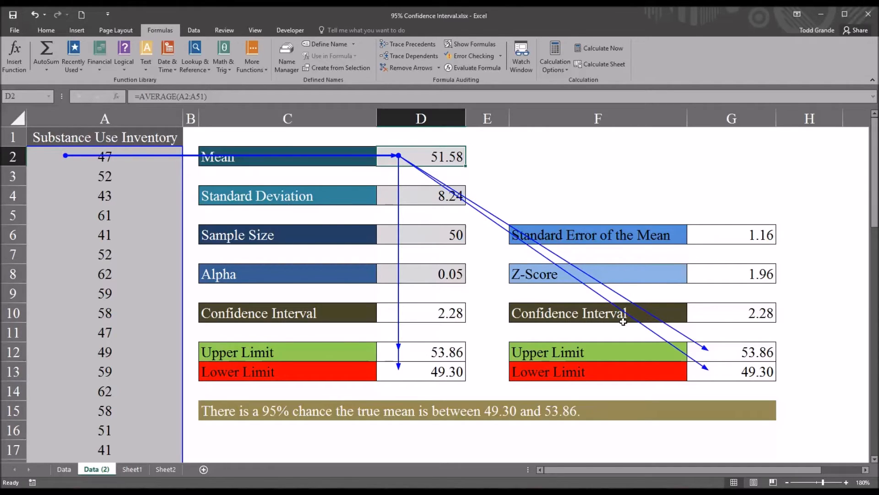
mouse_move(755, 394)
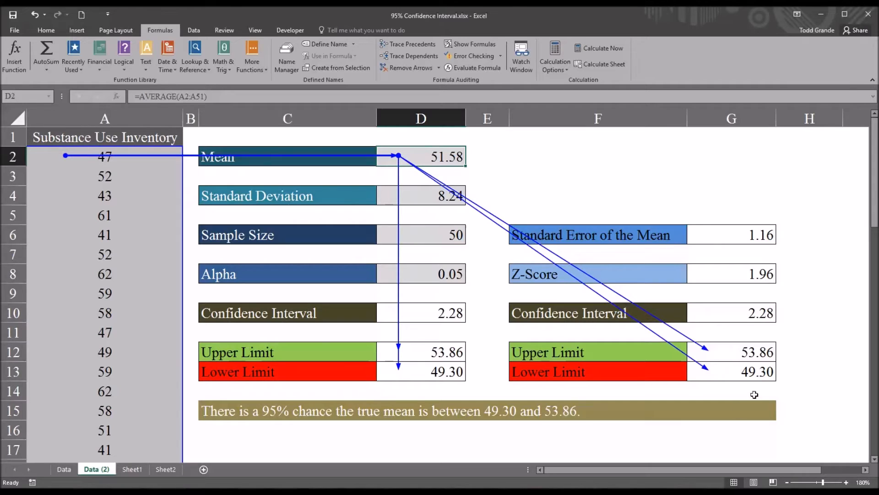
mouse_move(355, 260)
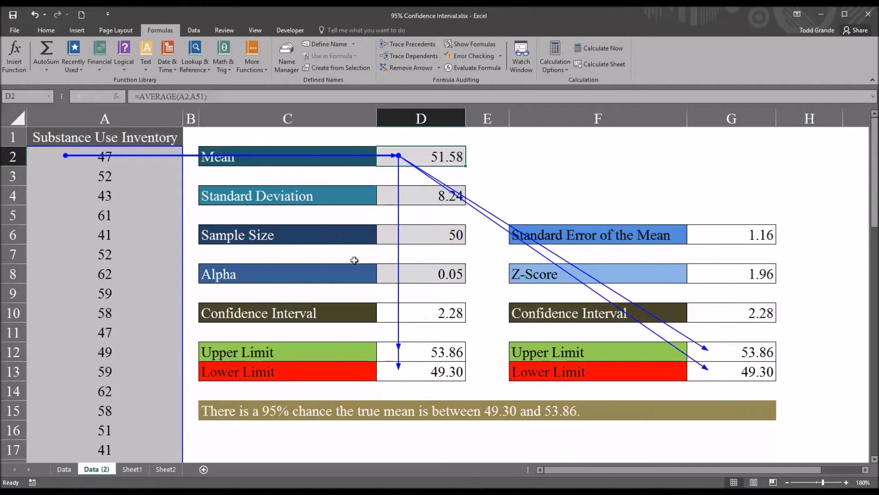
mouse_move(394, 355)
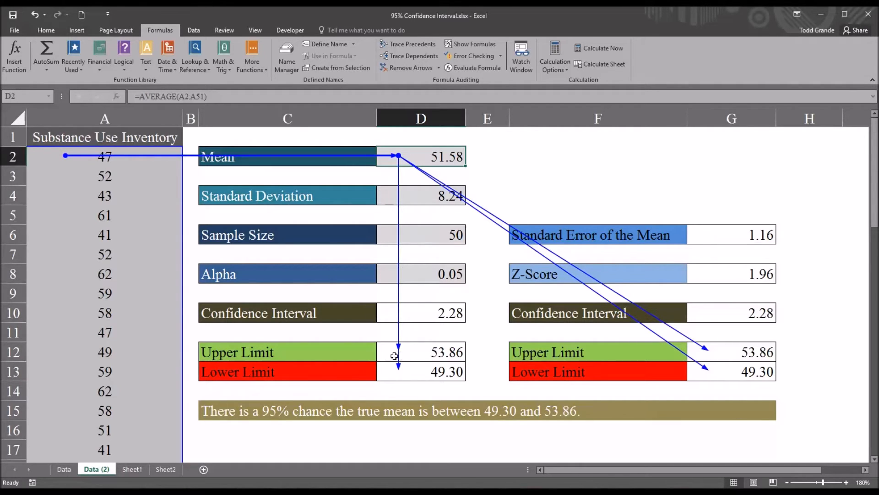
mouse_move(717, 318)
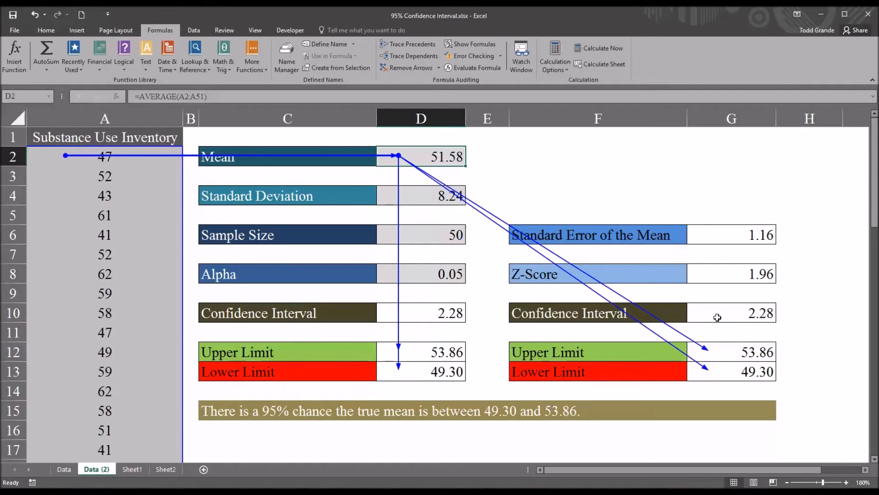
mouse_move(432, 358)
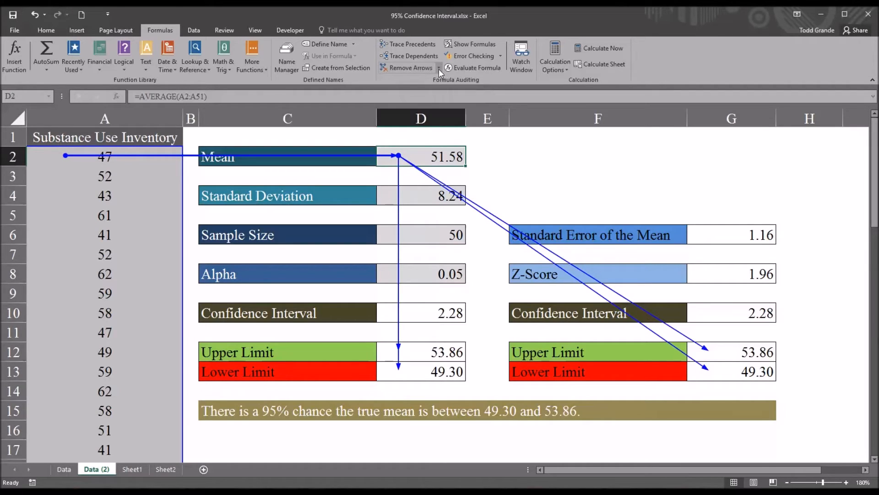
mouse_move(440, 68)
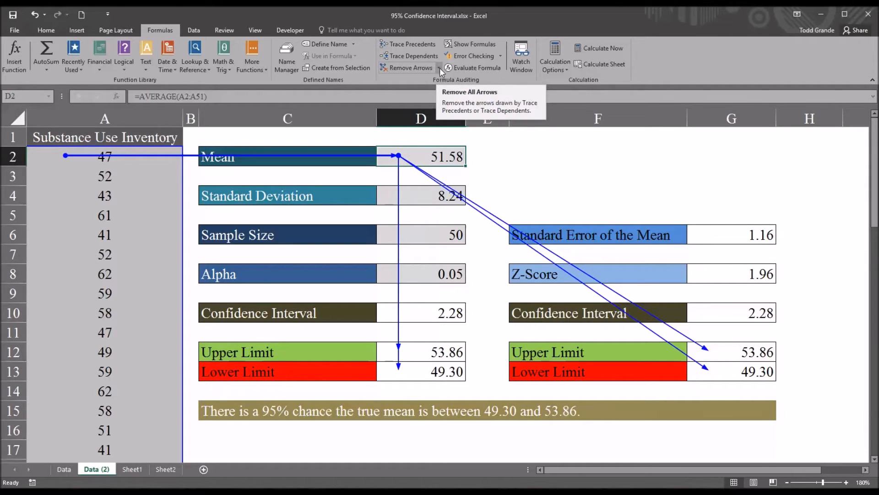
click(441, 67)
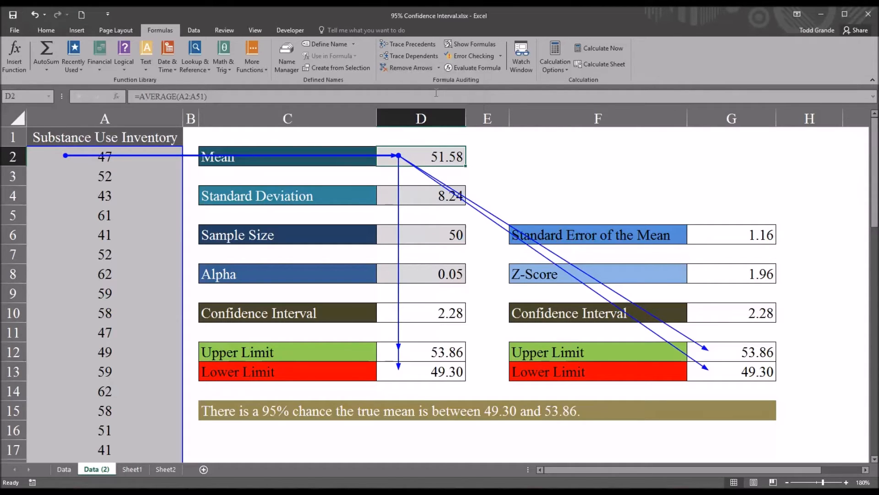
- Clear old arrows, trace Standard Deviation (D4) and Sample Size (D6), then remove all arrows
click(440, 68)
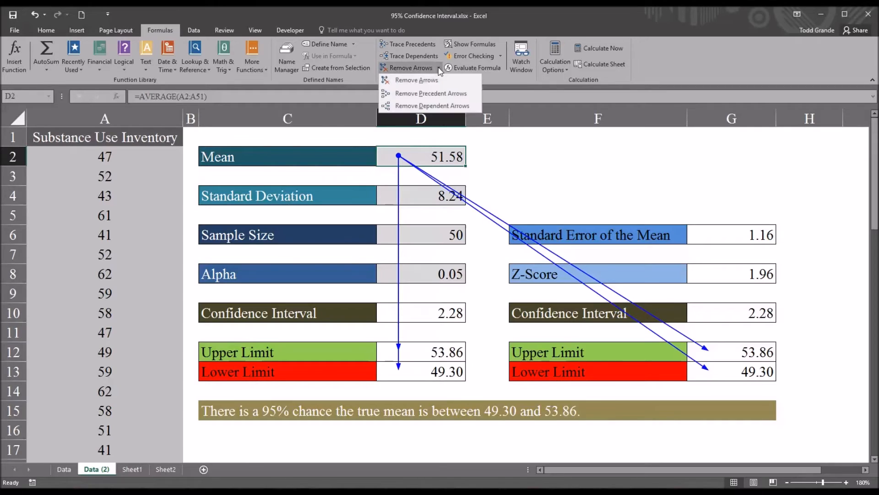
click(416, 80)
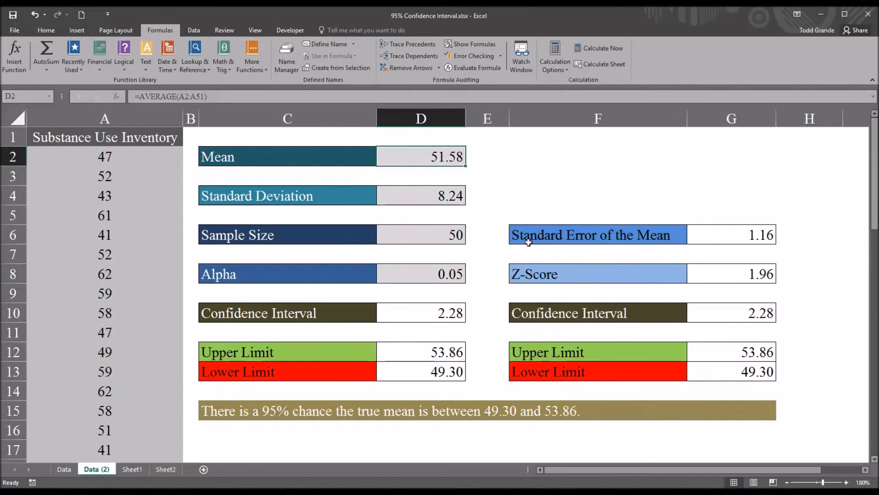
click(420, 196)
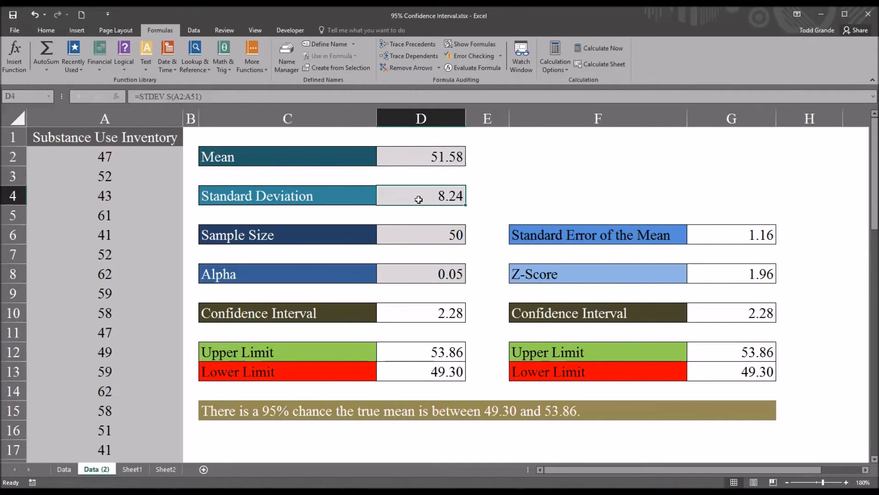
click(412, 44)
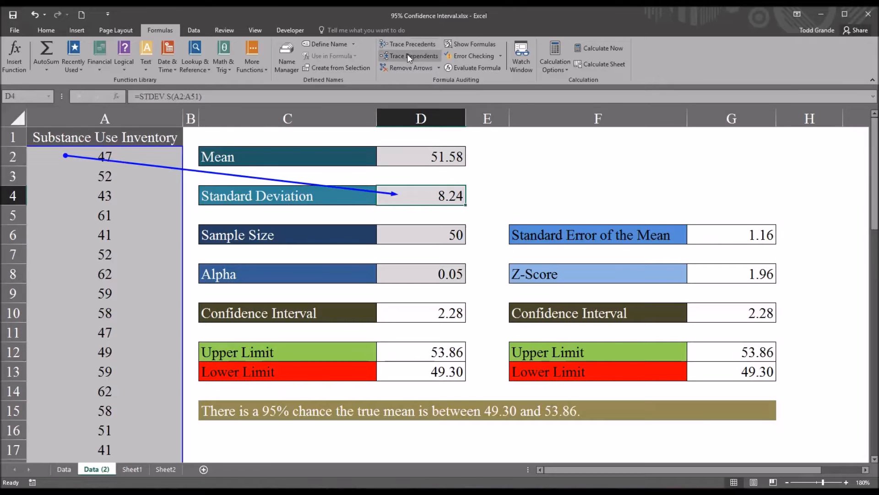
click(413, 56)
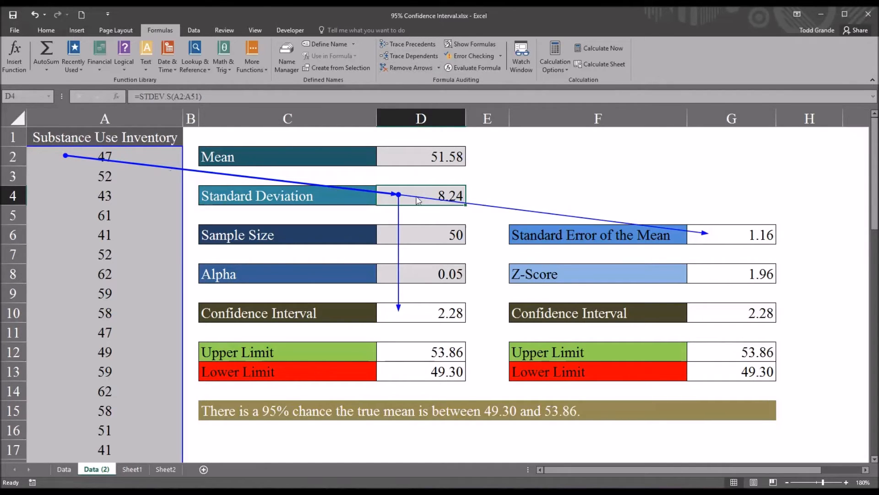
mouse_move(467, 279)
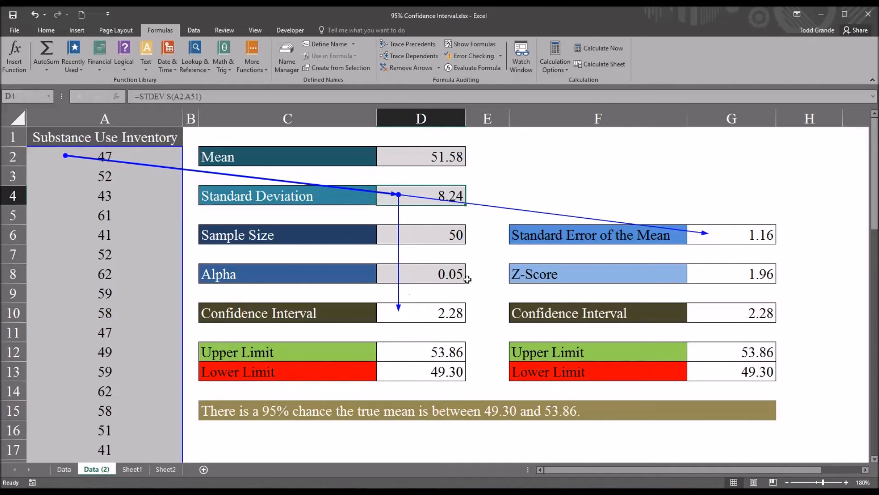
click(421, 235)
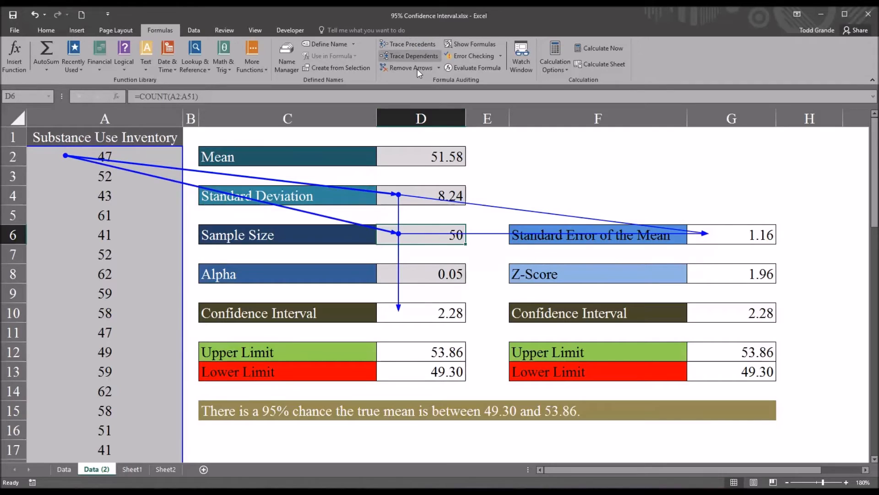
mouse_move(417, 276)
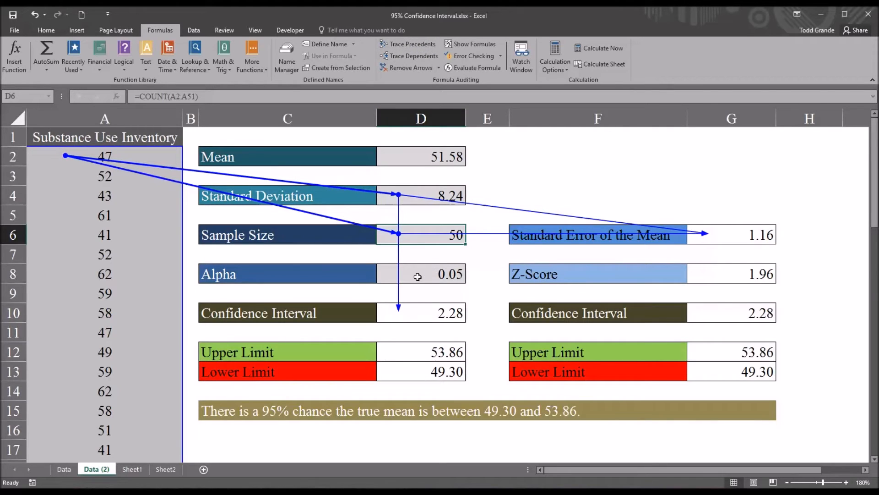
click(409, 68)
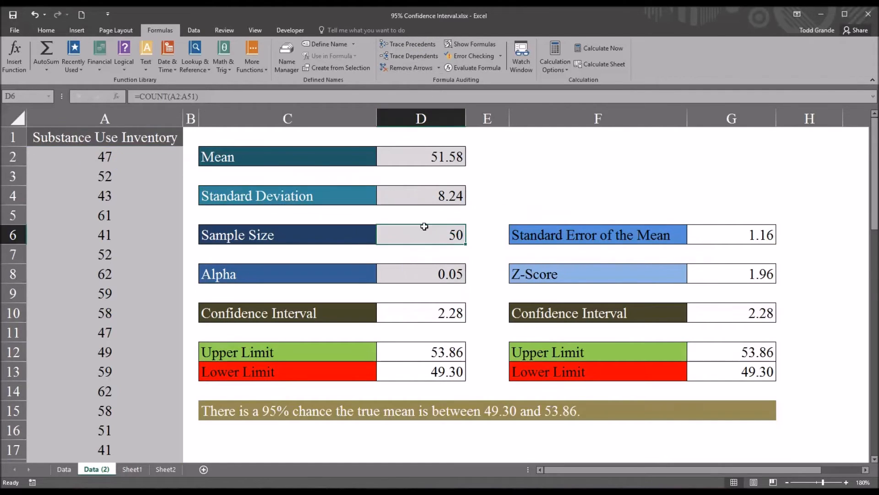
- Try tracing precedents of the 0.05 Alpha in D8 and dismiss the no-formula warning
click(420, 274)
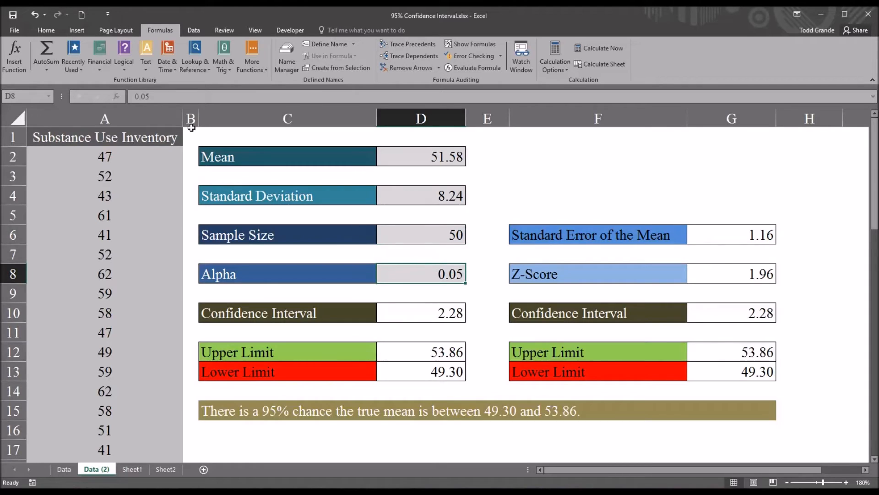
mouse_move(166, 108)
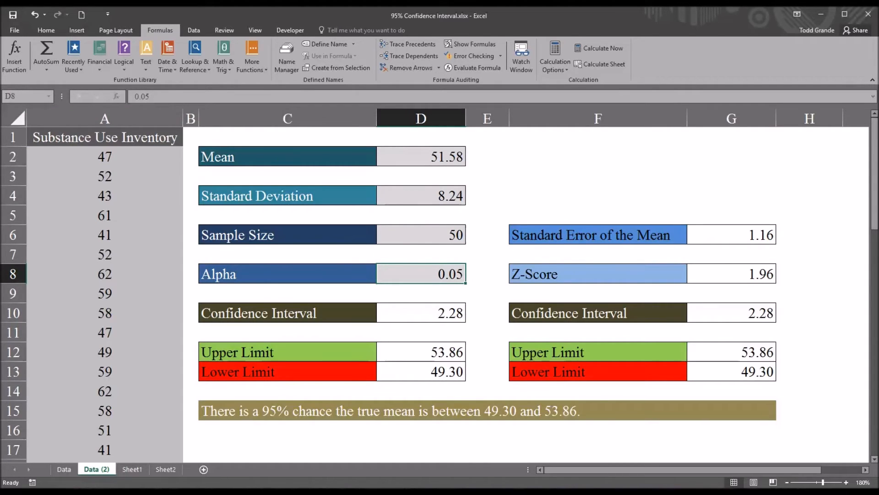
mouse_move(409, 44)
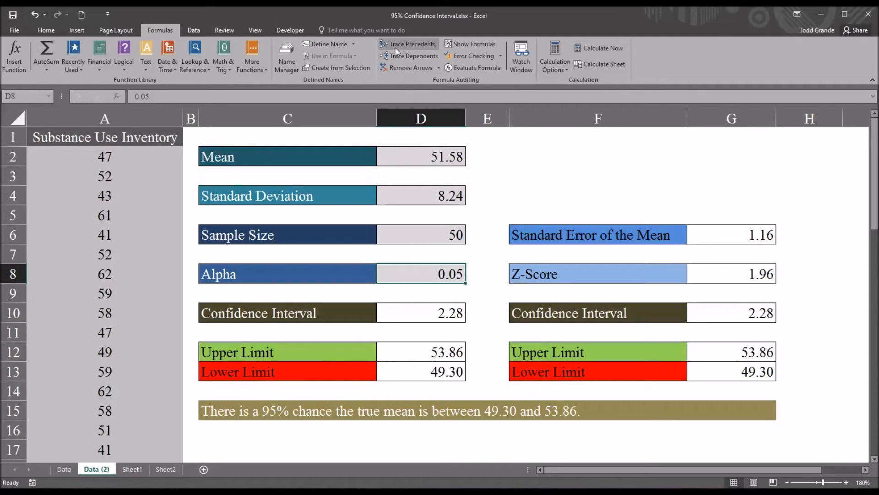
click(412, 44)
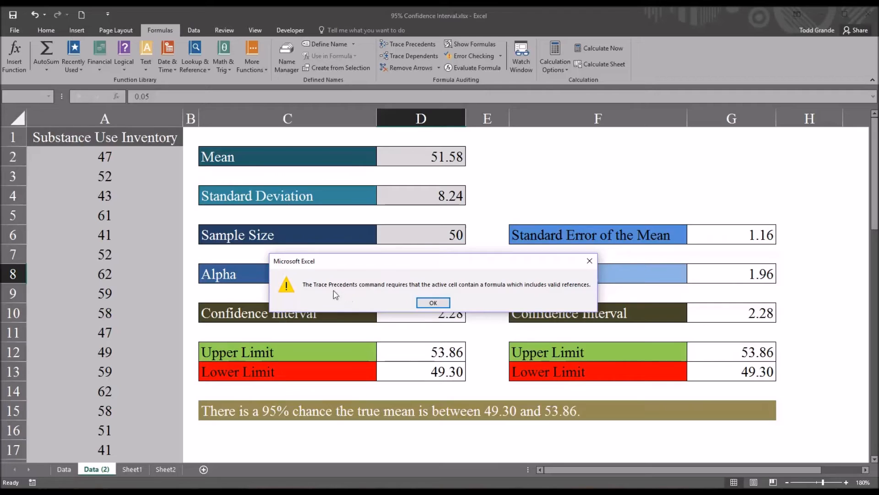
mouse_move(445, 295)
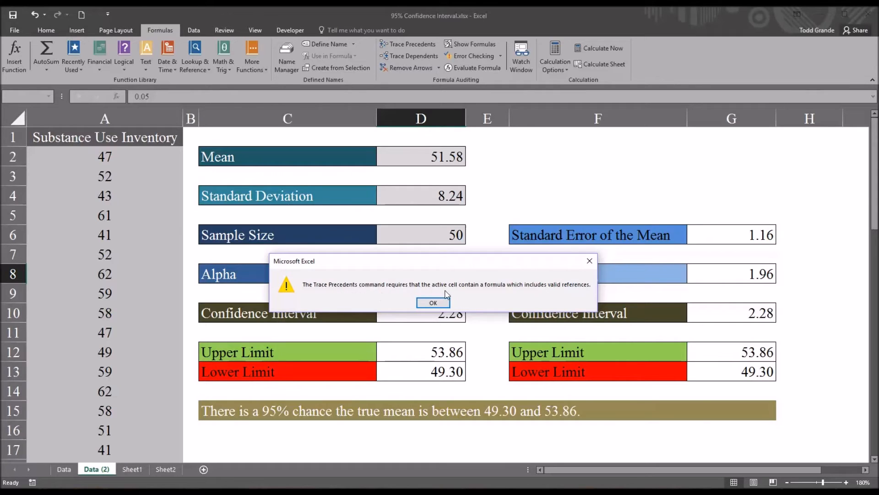
mouse_move(527, 296)
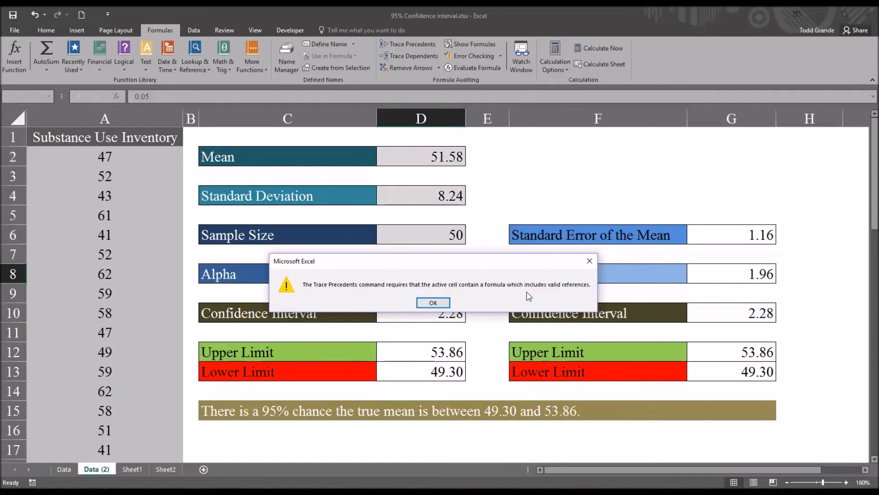
mouse_move(584, 272)
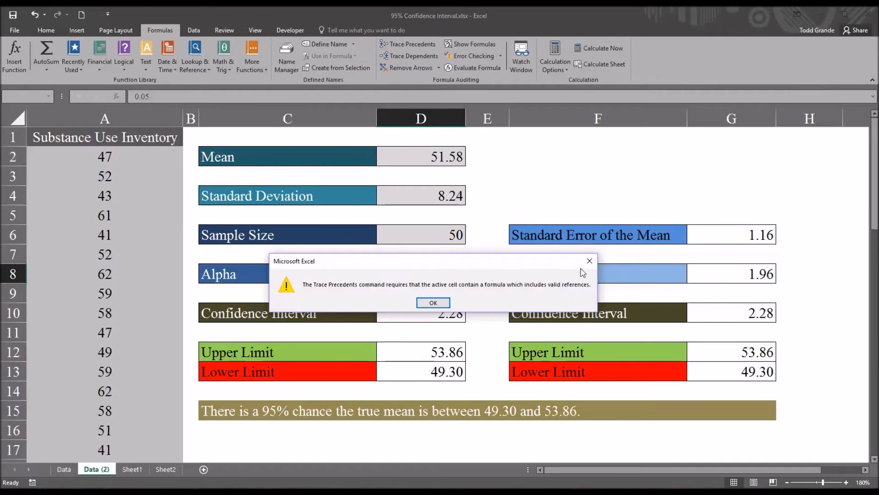
click(433, 302)
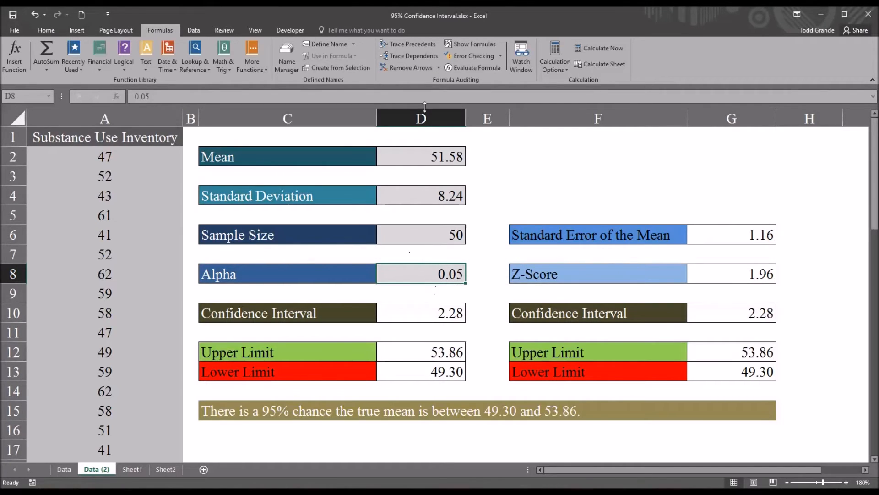
click(413, 56)
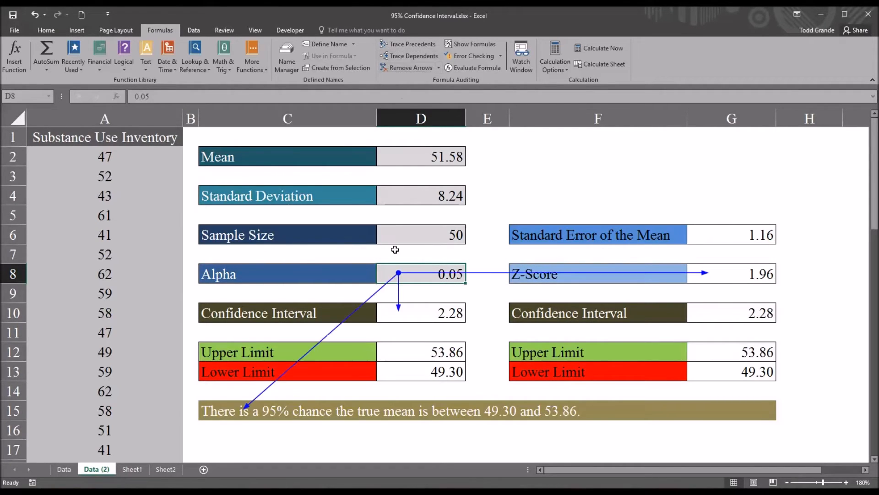
mouse_move(443, 275)
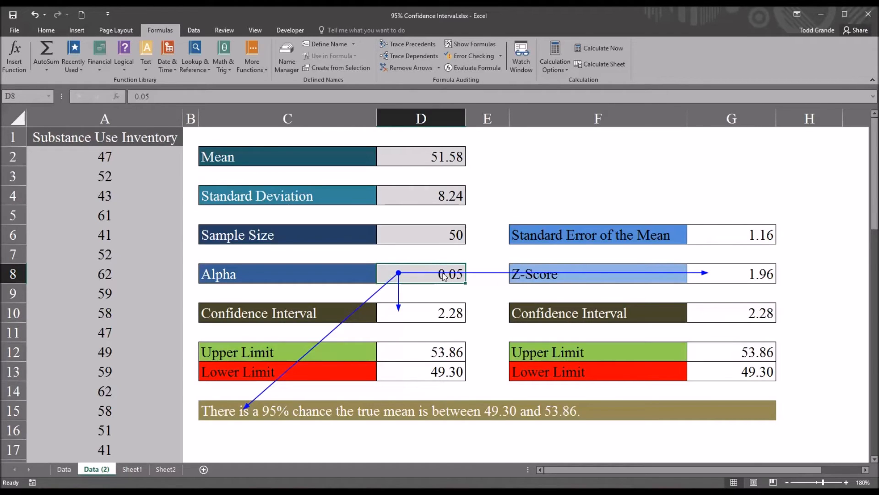
mouse_move(523, 294)
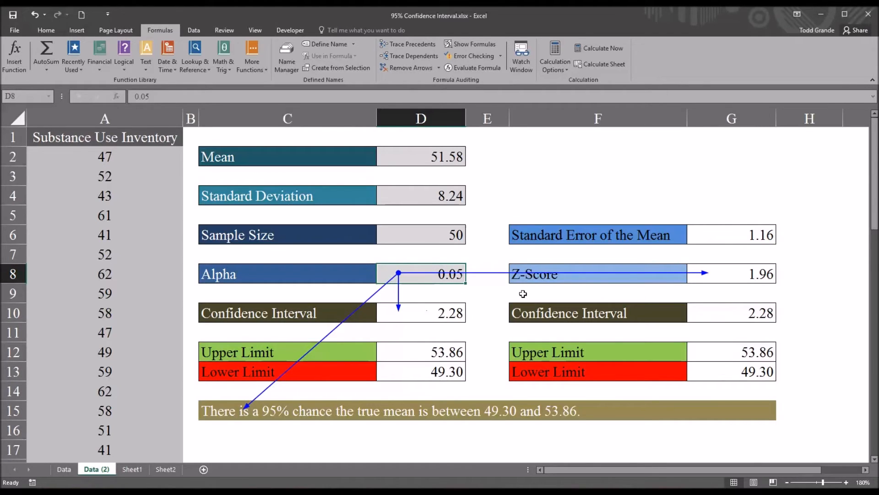
mouse_move(402, 334)
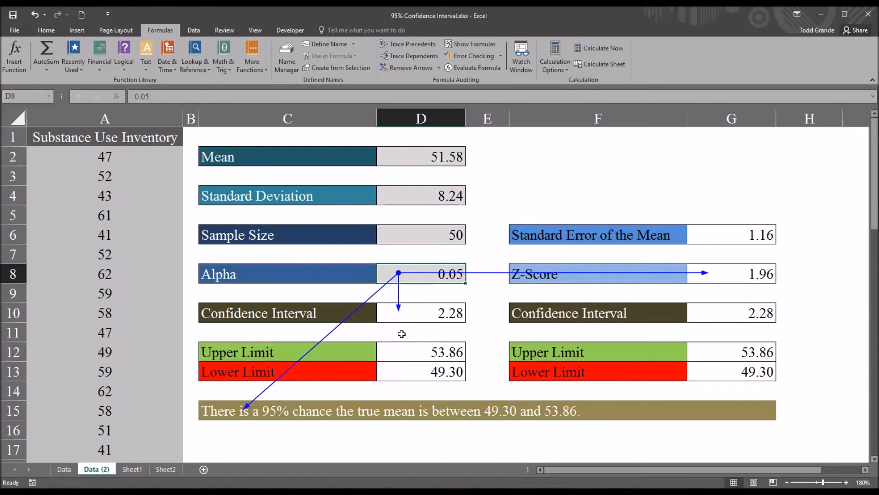
mouse_move(260, 415)
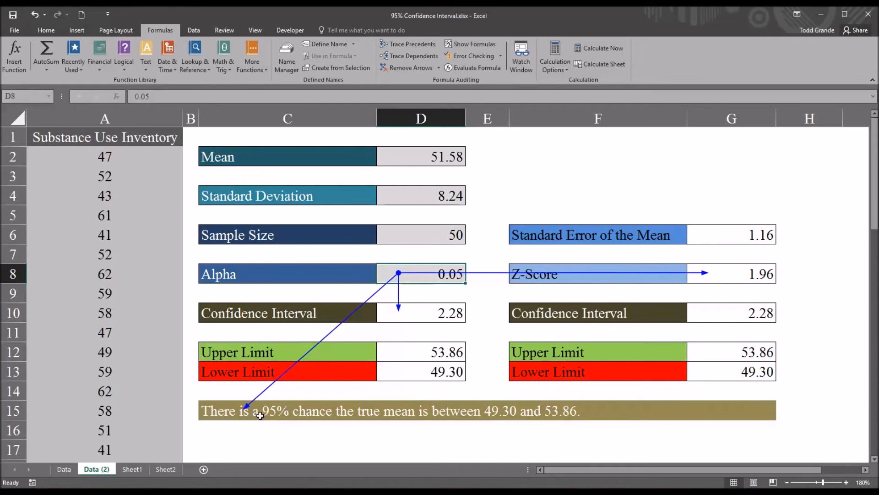
mouse_move(350, 429)
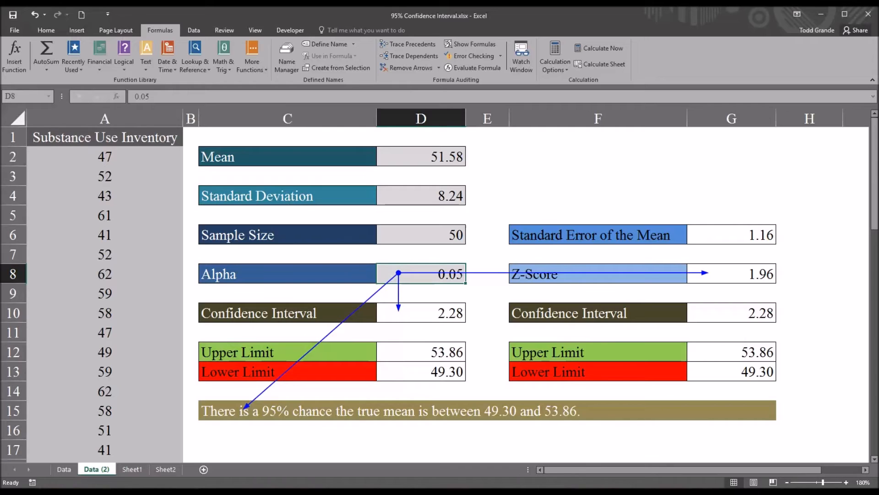
mouse_move(406, 219)
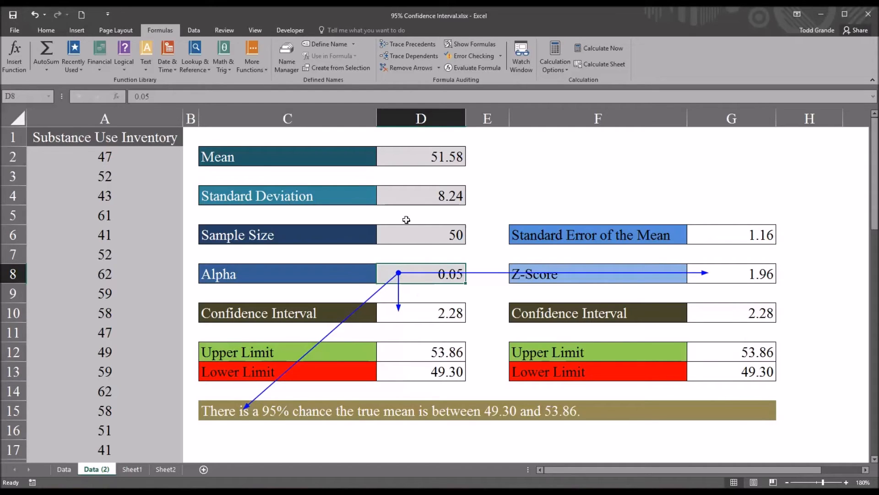
mouse_move(406, 278)
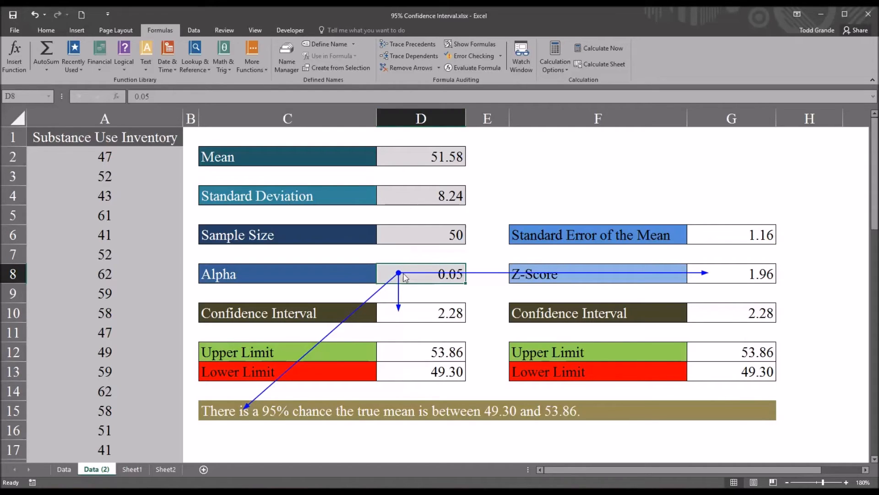
mouse_move(413, 264)
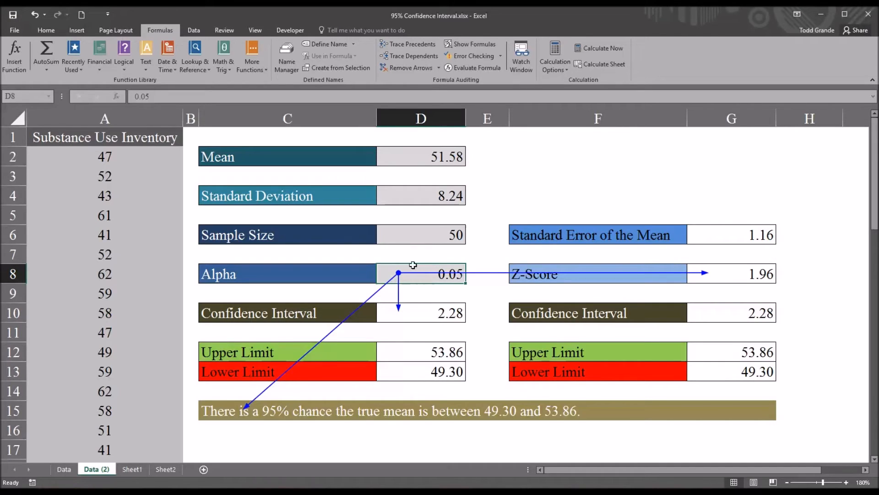
mouse_move(421, 185)
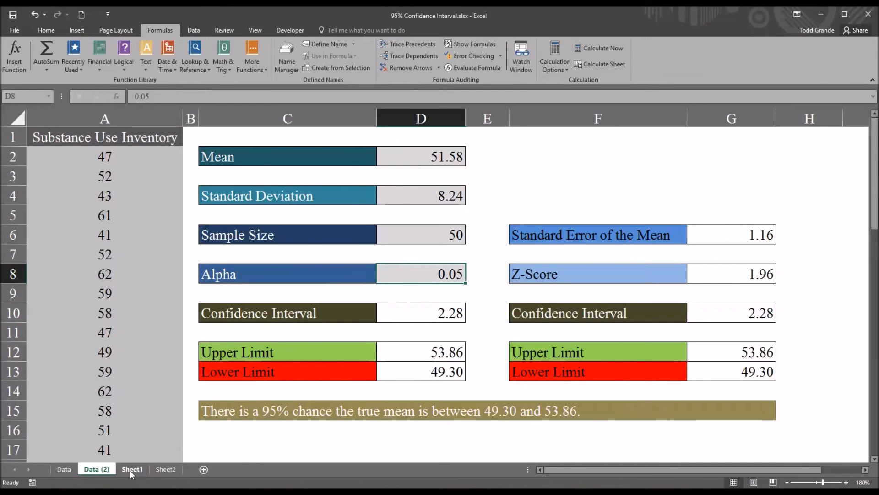
- Start a =SUM formula on Sheet1, then go to Data (2) for the scores
click(132, 469)
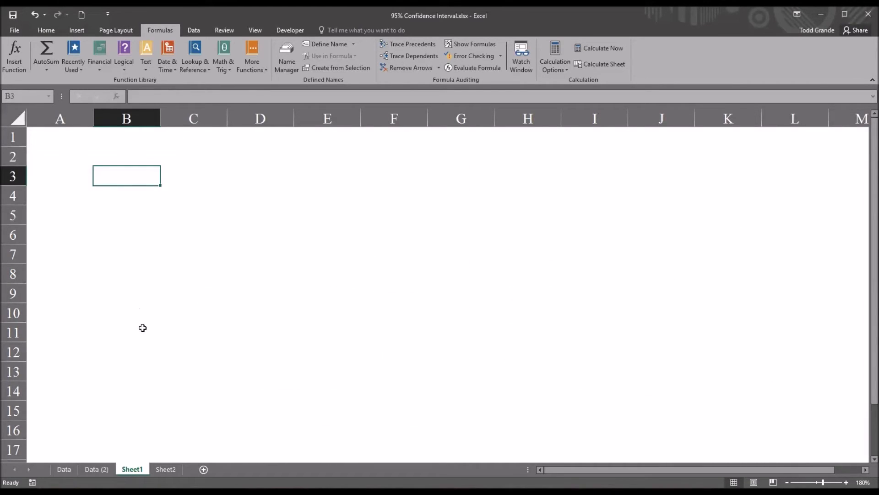
text(=)
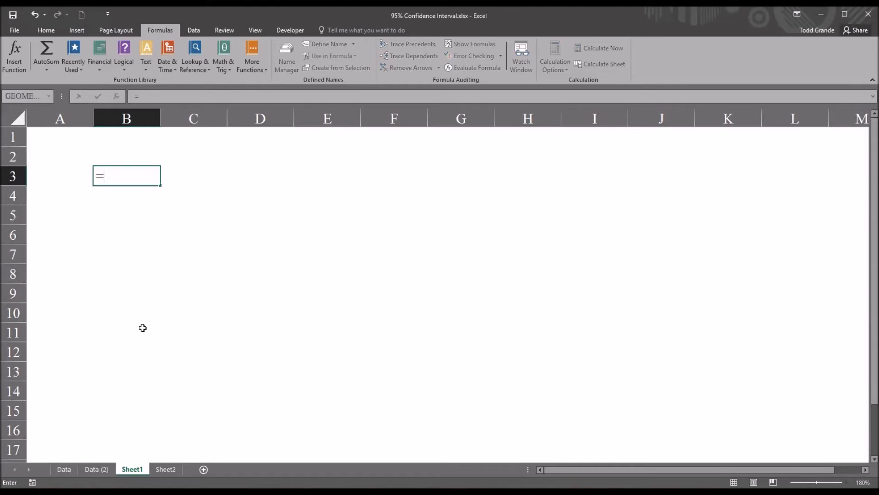
text(sum()
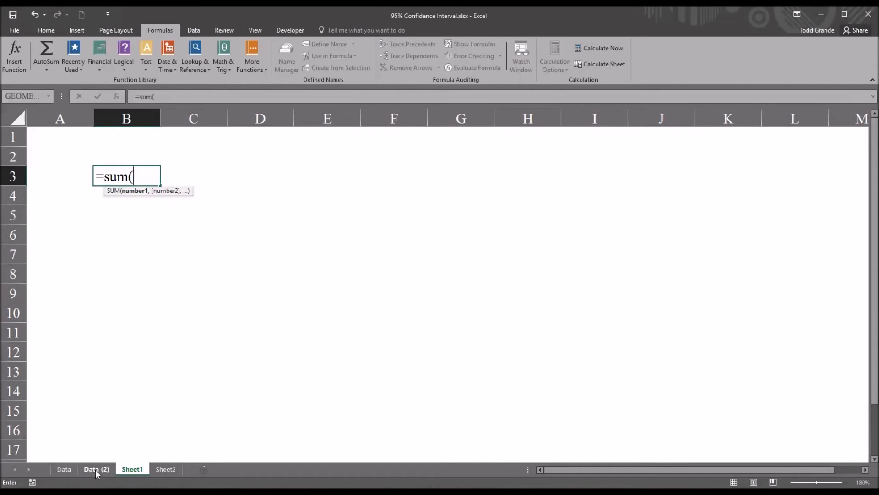
click(96, 469)
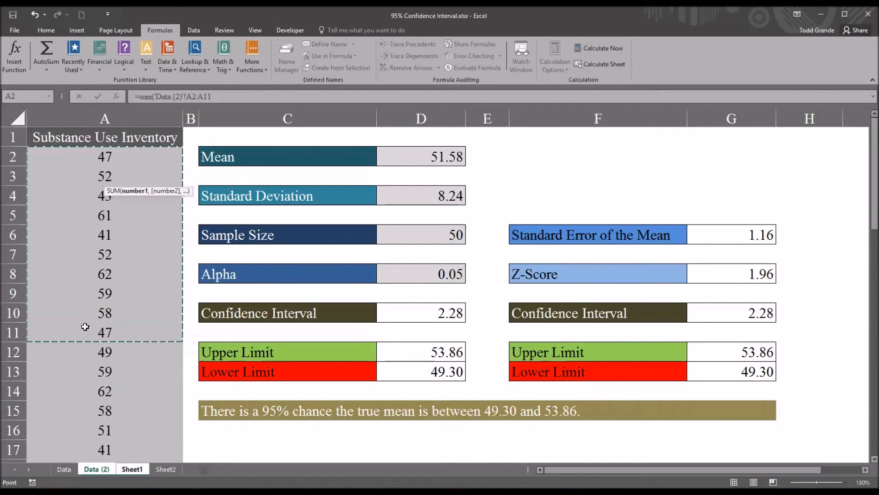
mouse_move(88, 178)
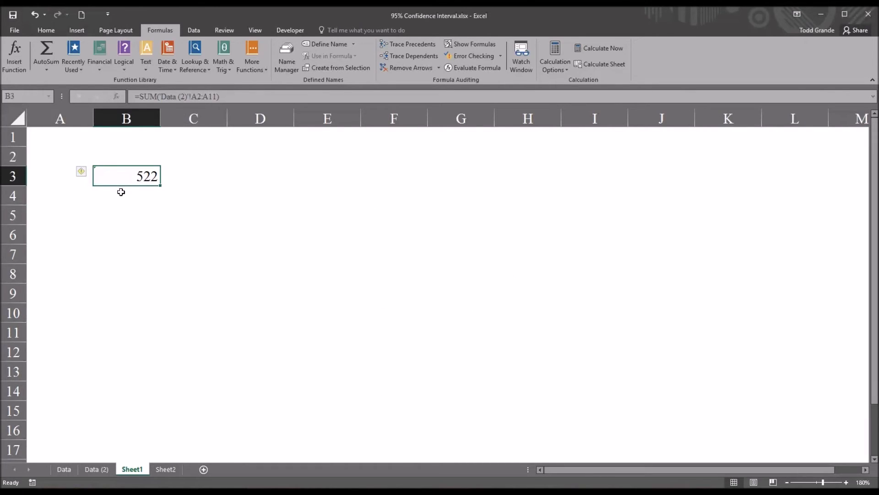
mouse_move(140, 181)
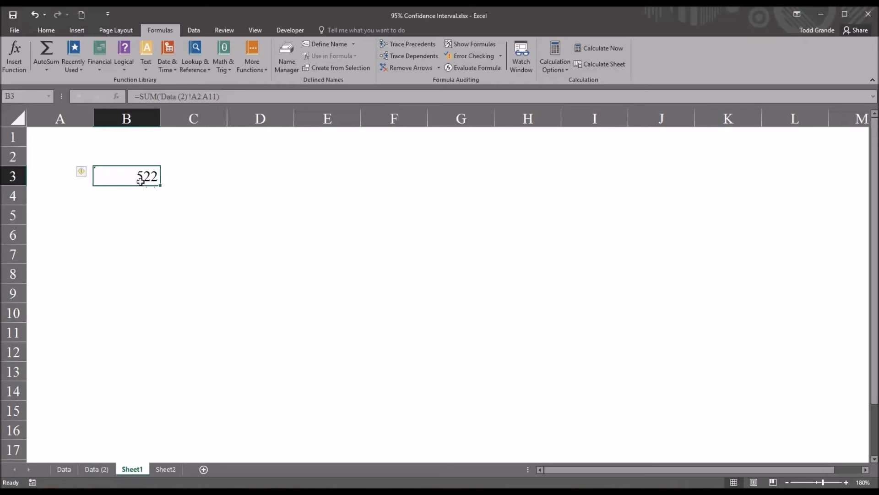
mouse_move(410, 56)
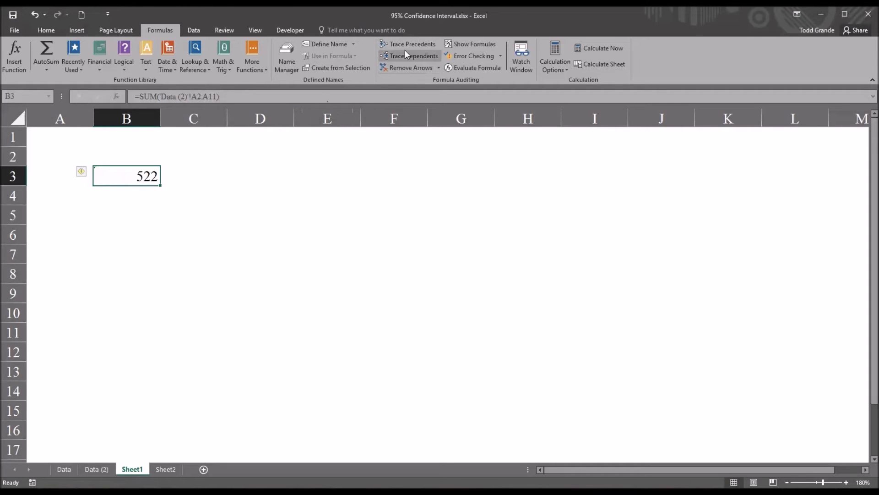
click(413, 44)
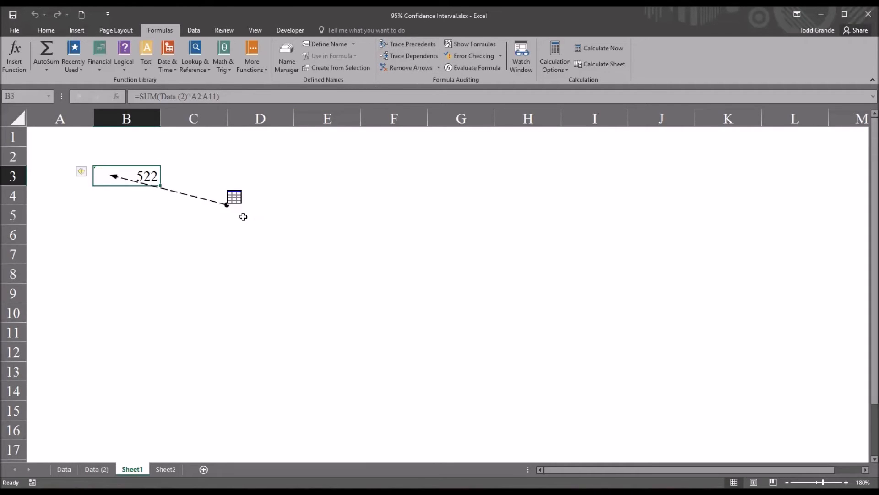
mouse_move(234, 197)
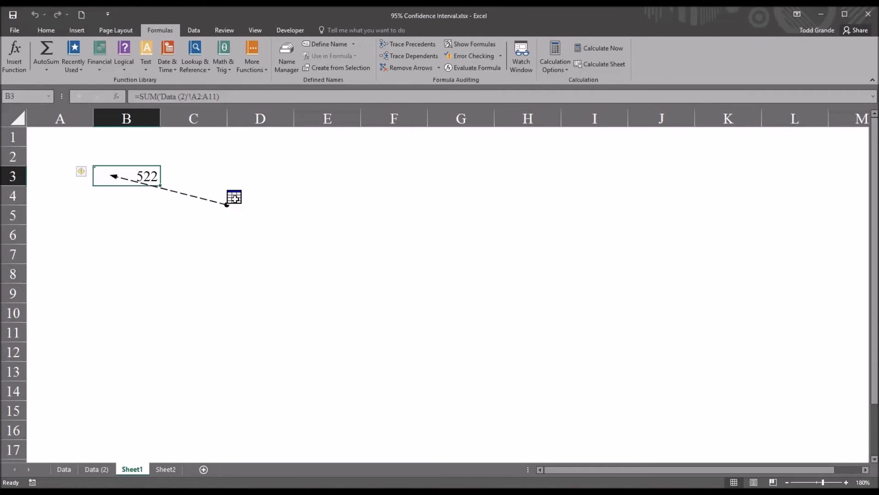
mouse_move(235, 211)
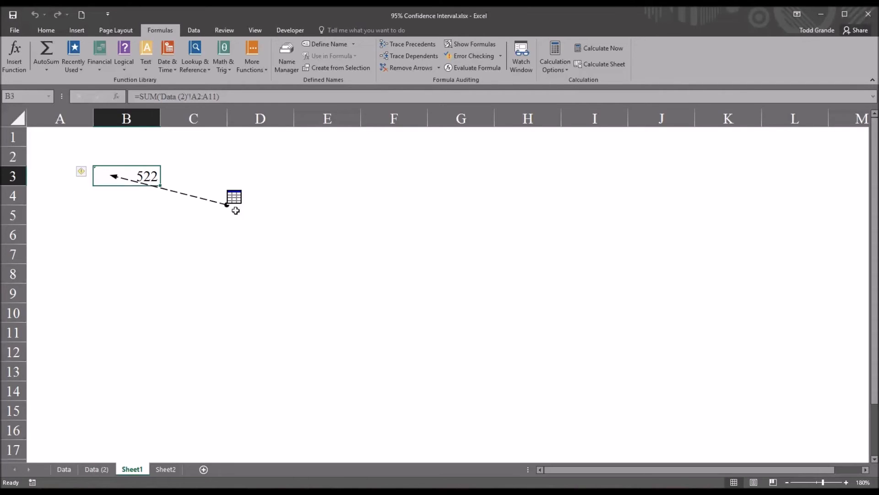
mouse_move(150, 416)
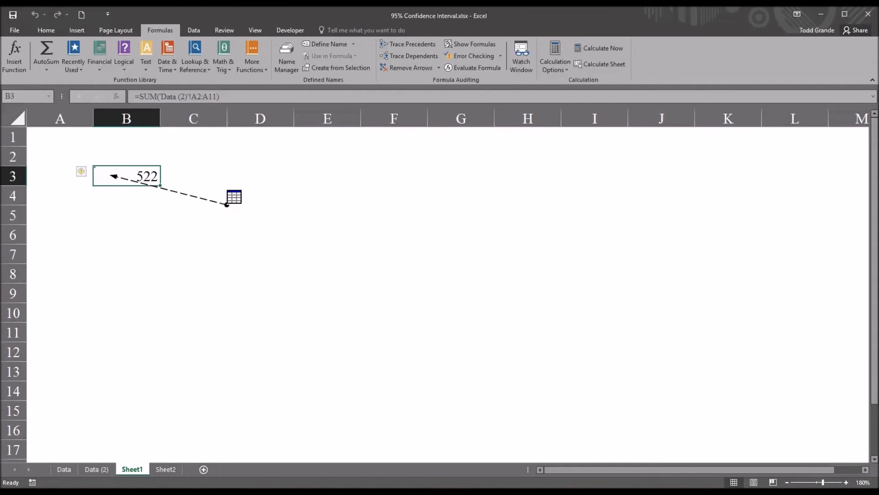
mouse_move(150, 206)
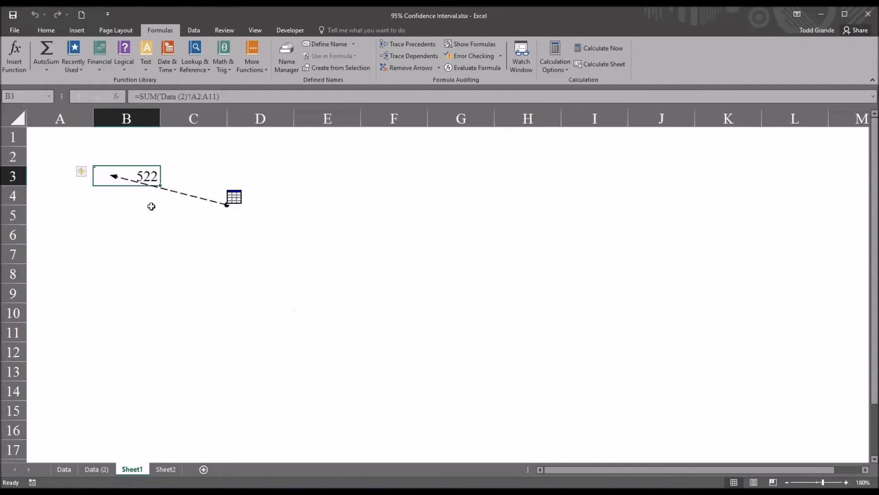
mouse_move(409, 67)
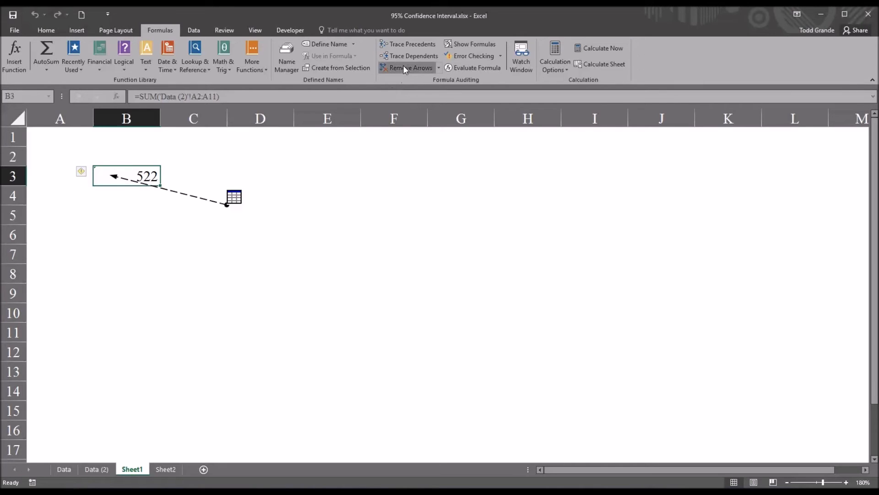
click(410, 67)
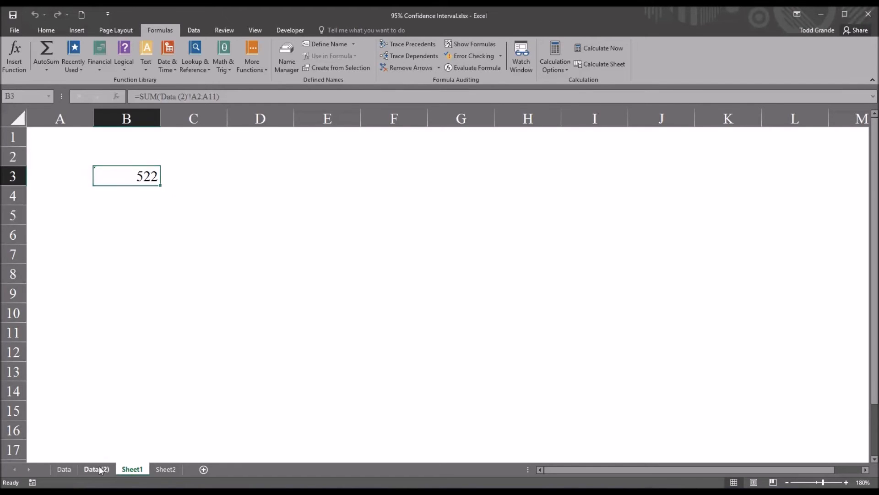
click(95, 469)
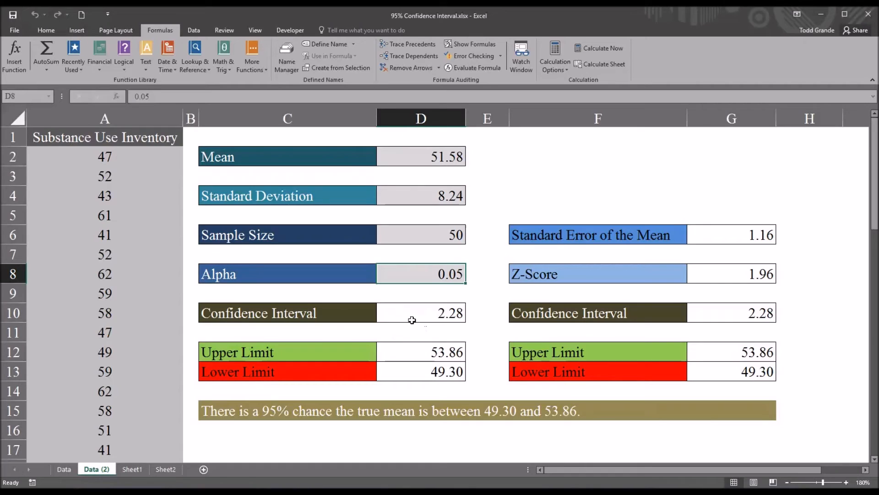
mouse_move(159, 174)
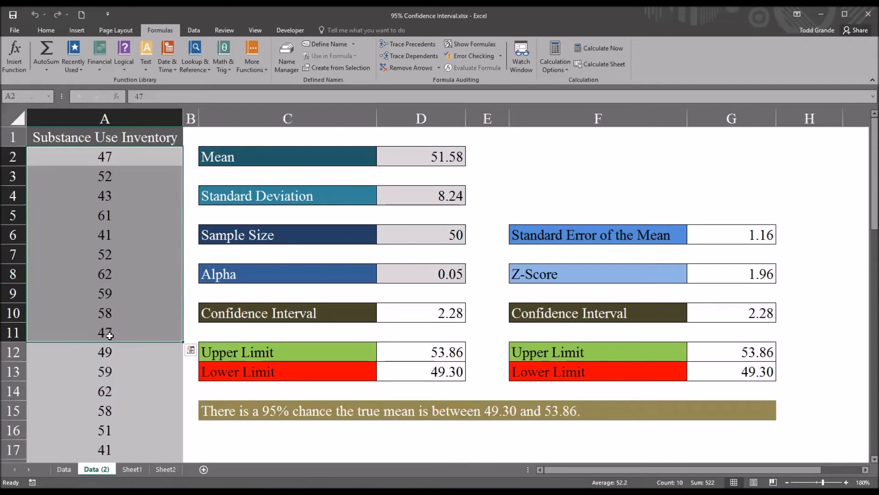
click(132, 469)
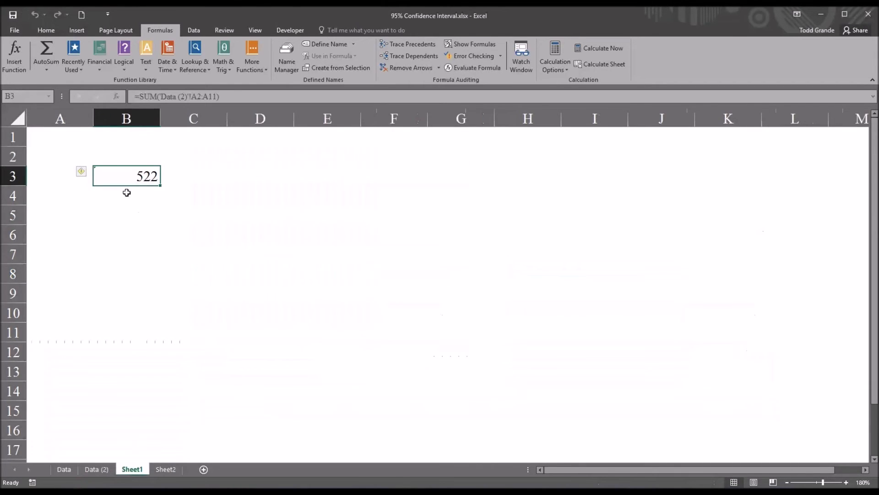
click(96, 469)
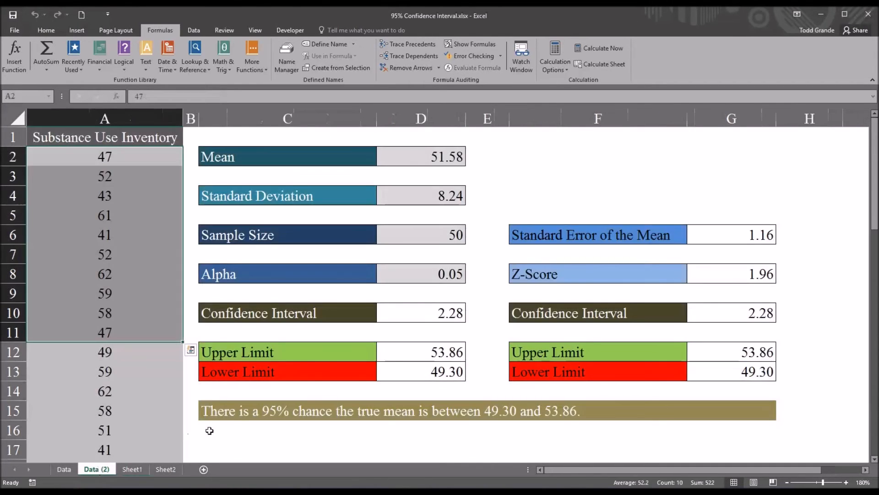
click(131, 469)
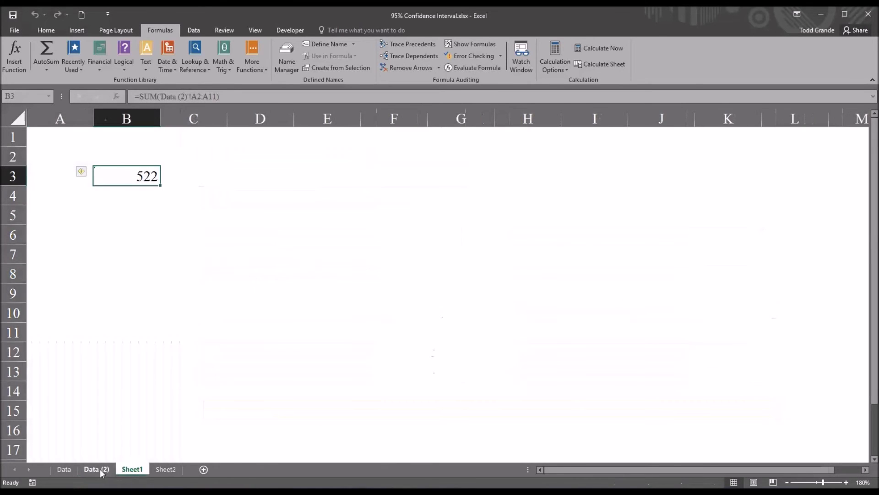
click(96, 469)
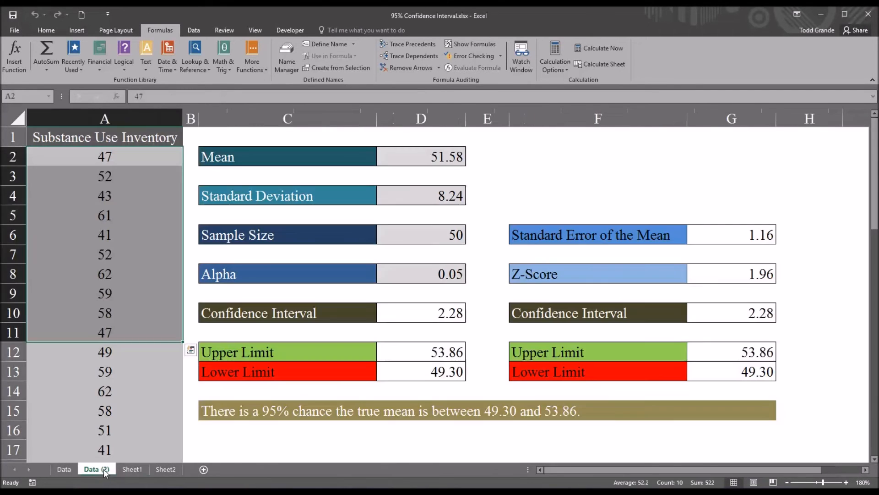
click(133, 469)
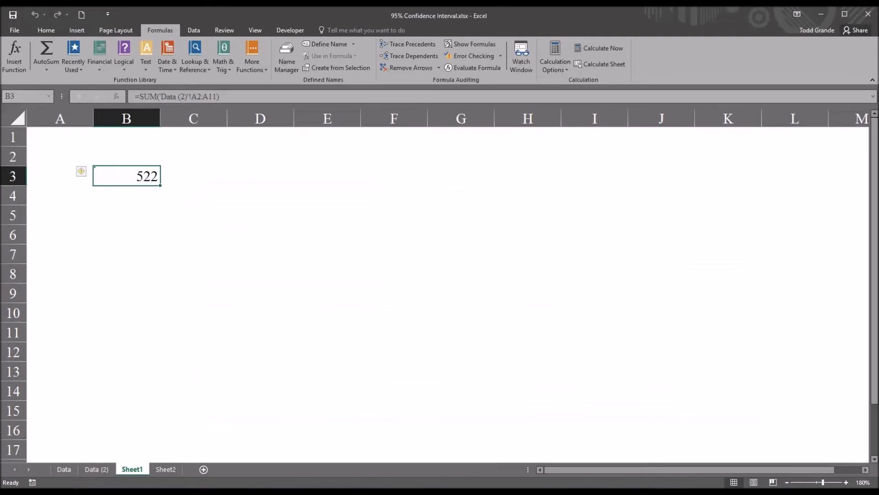
mouse_move(177, 190)
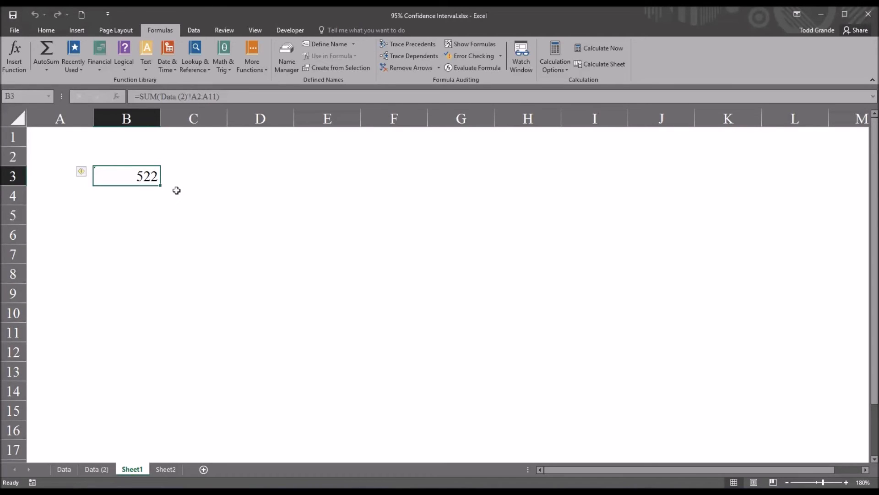
mouse_move(430, 87)
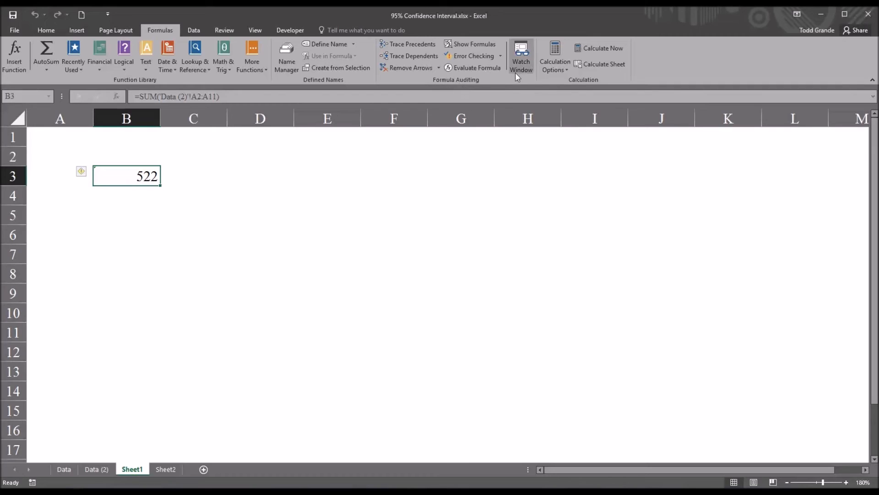
- Add a Watch Window entry for Sheet1!B3 showing the 522 SUM total
click(521, 55)
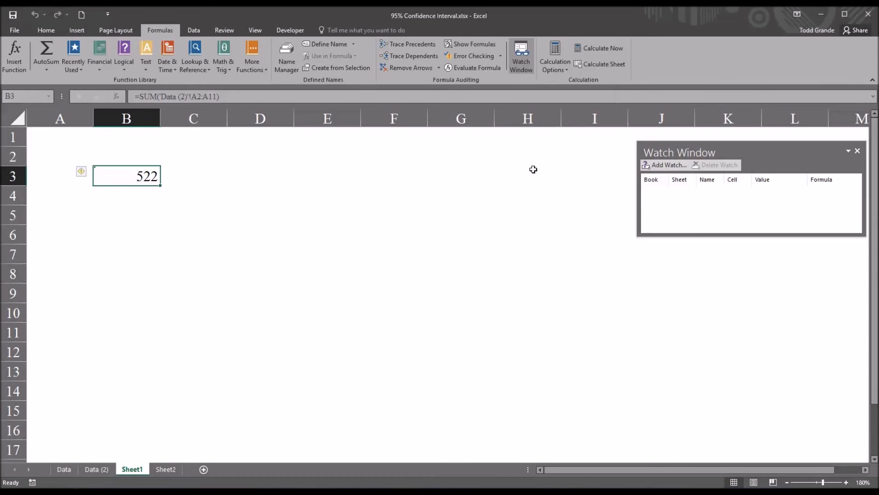
mouse_move(661, 206)
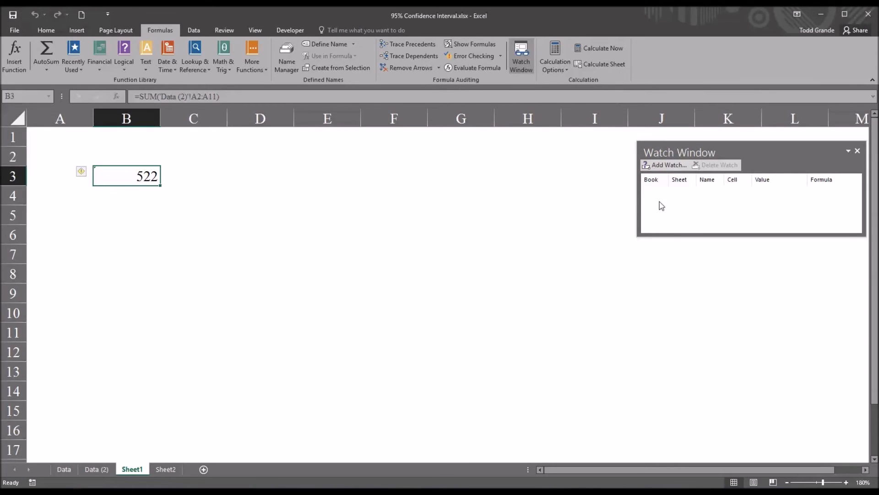
click(665, 165)
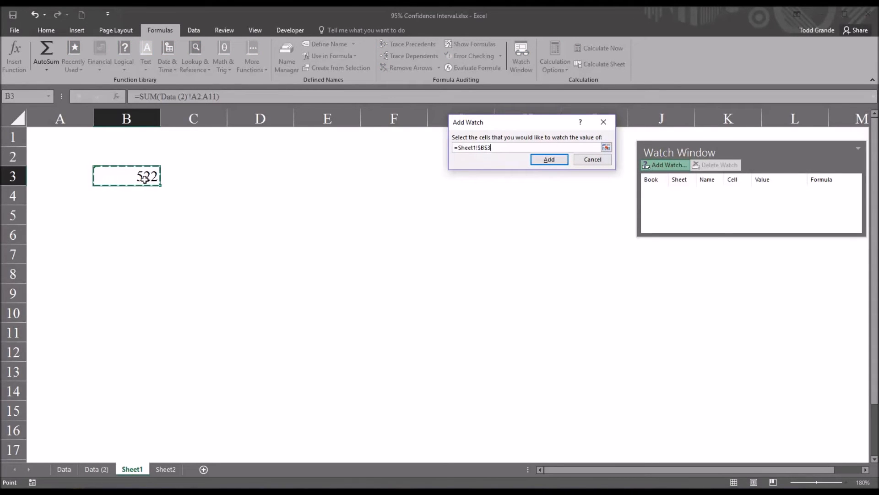
click(548, 159)
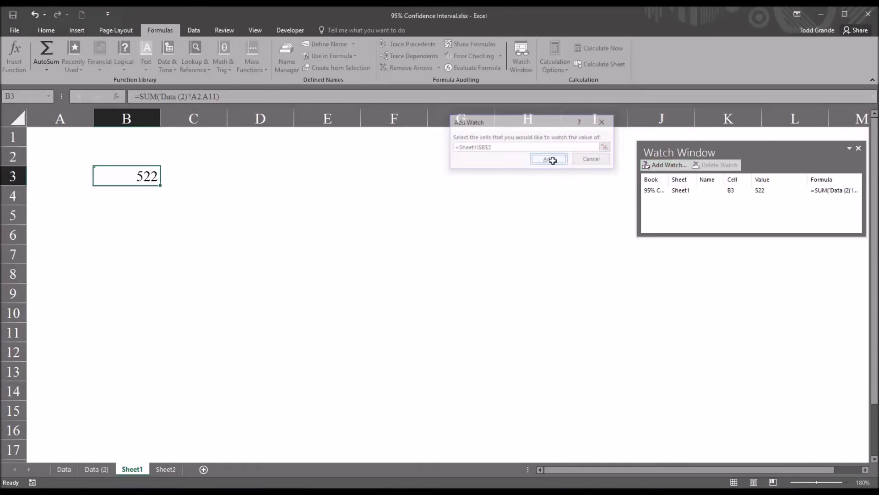
click(548, 159)
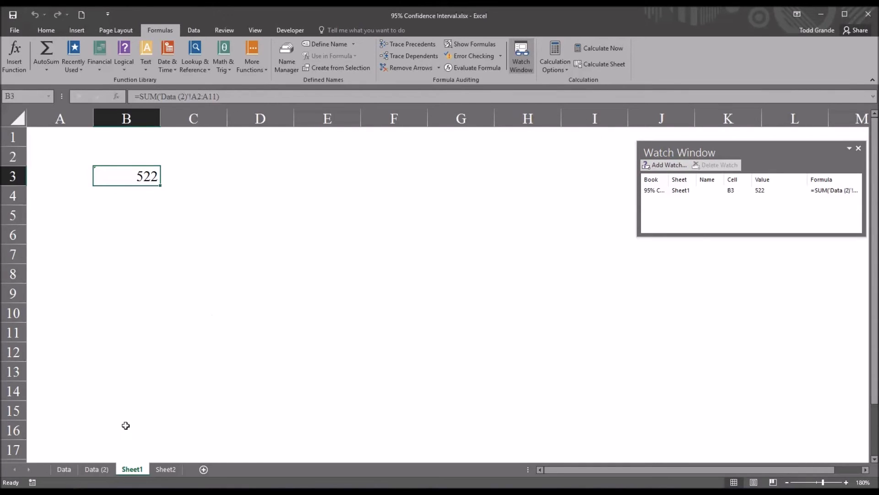
- Switch between Data (2) and Sheet1 to compare the scores with the 522 sum
click(97, 469)
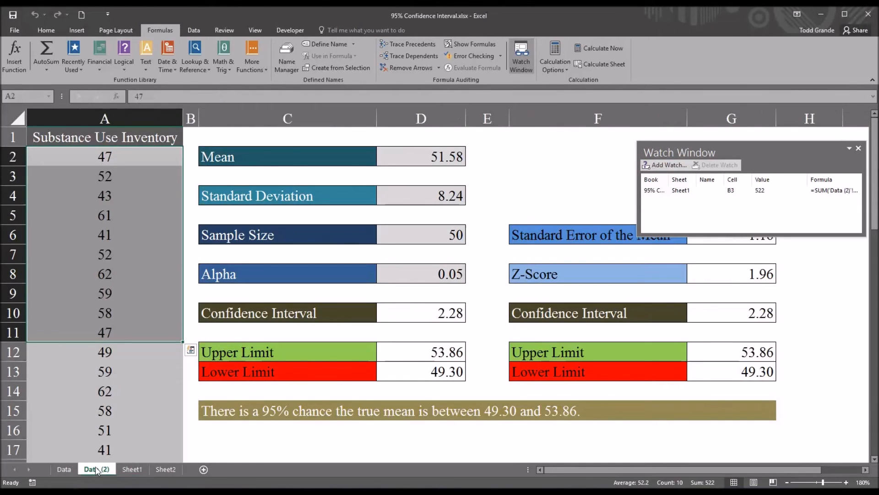
mouse_move(180, 434)
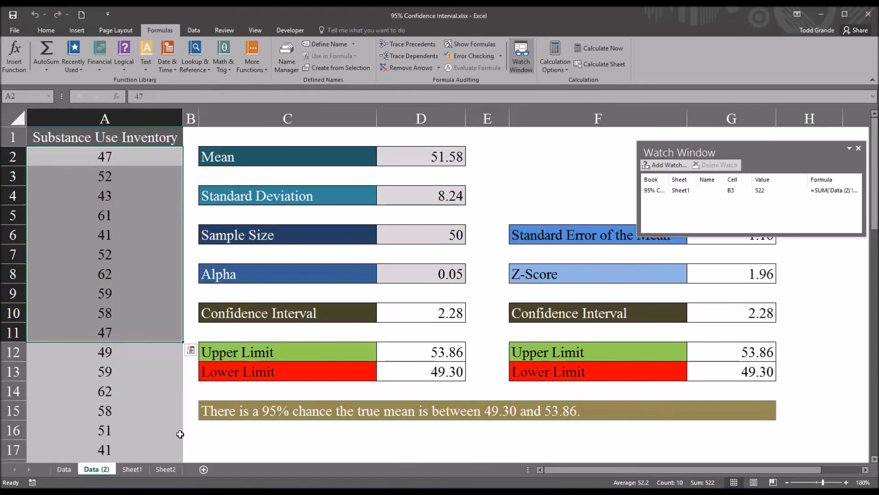
mouse_move(760, 152)
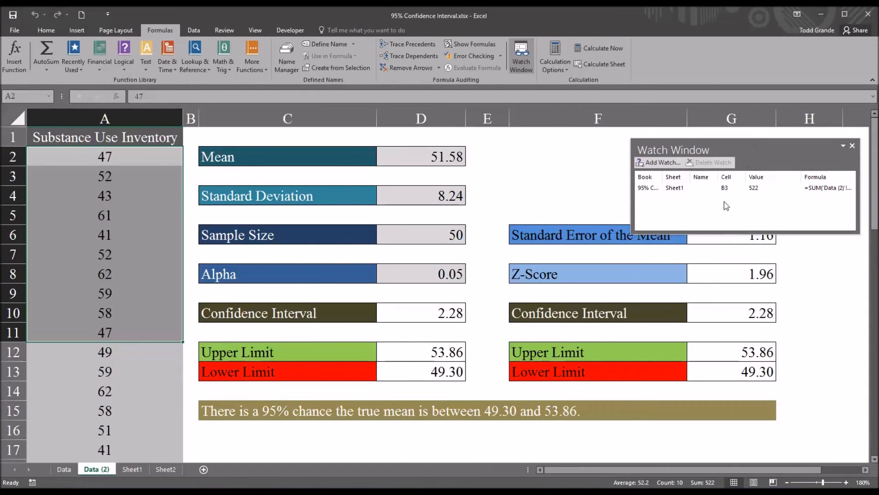
mouse_move(761, 192)
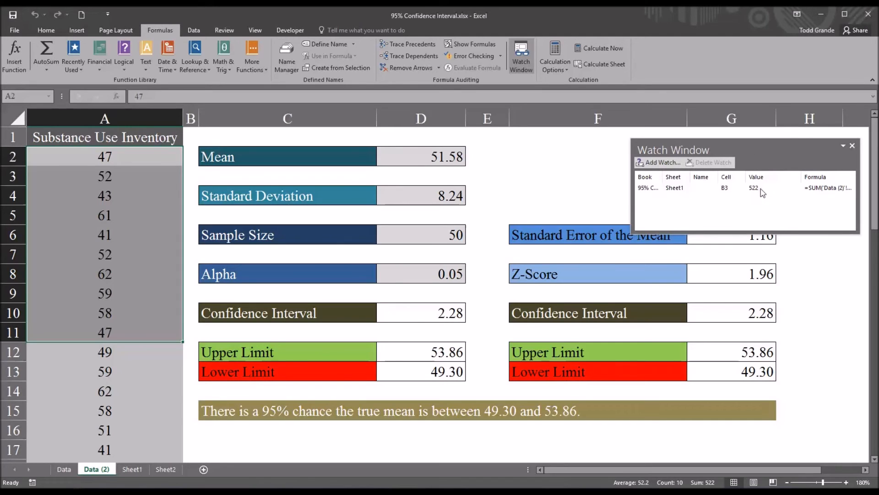
click(132, 469)
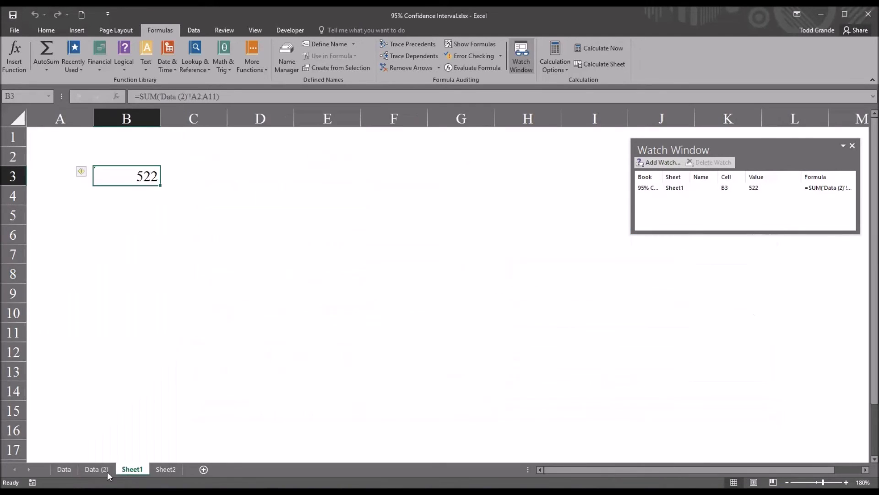
click(96, 469)
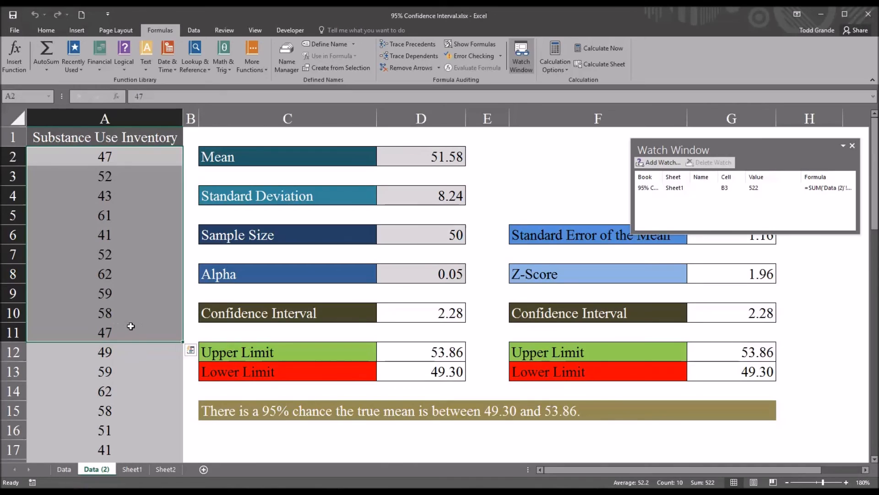
mouse_move(256, 352)
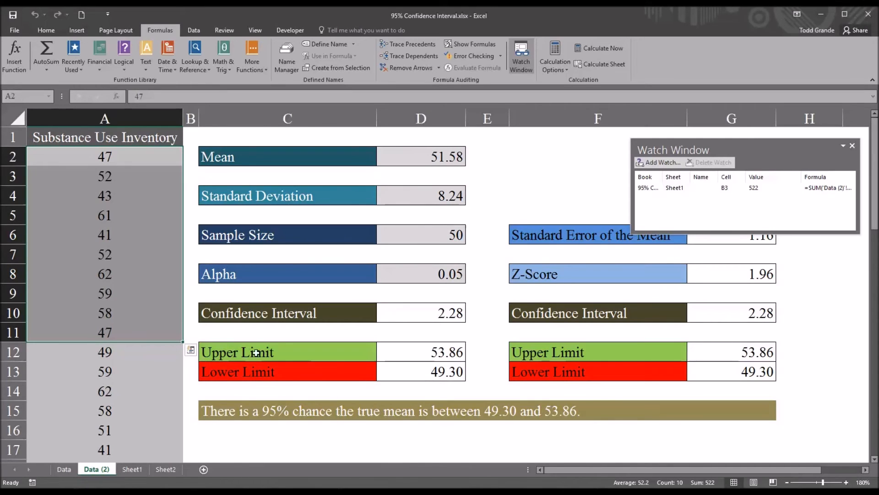
- Change the A11 score from 47 to 62 and confirm the Sheet1 total becomes 537
click(104, 332)
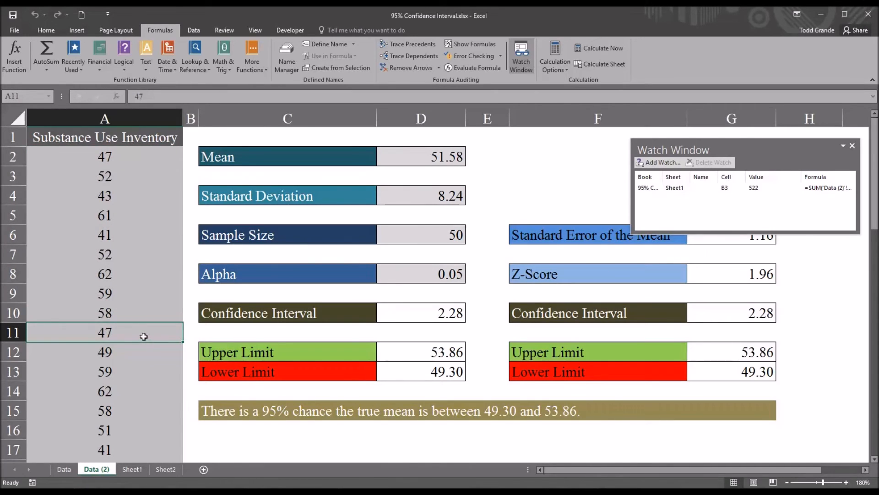
text(62)
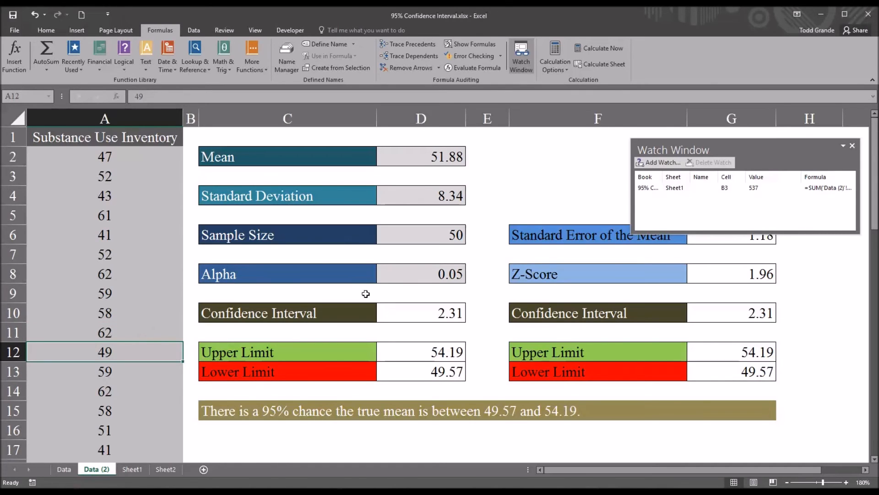
mouse_move(755, 197)
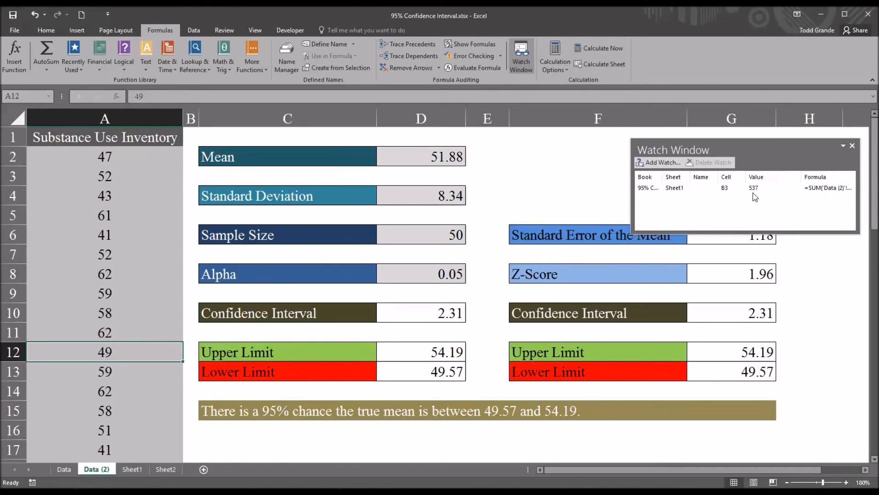
mouse_move(319, 357)
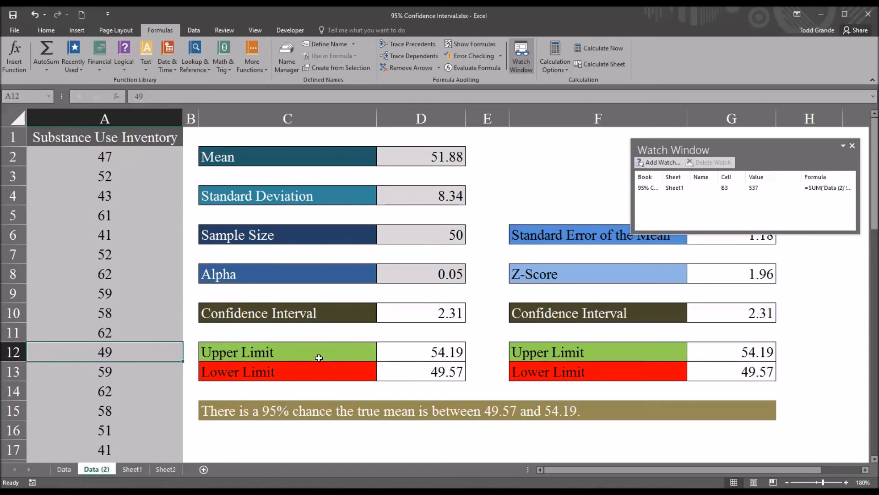
click(132, 469)
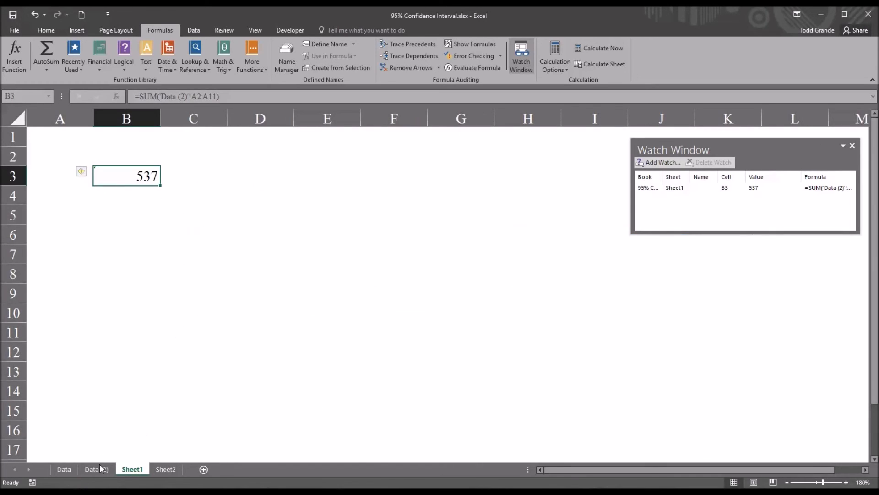
click(92, 469)
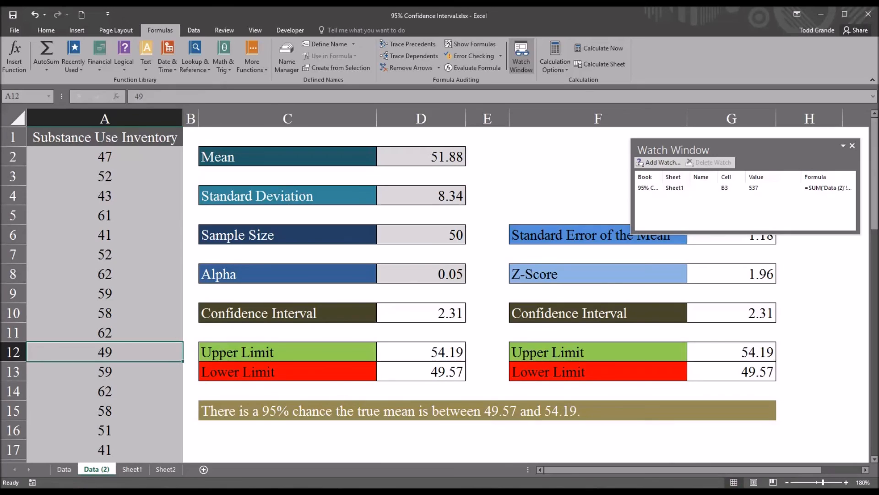
mouse_move(651, 199)
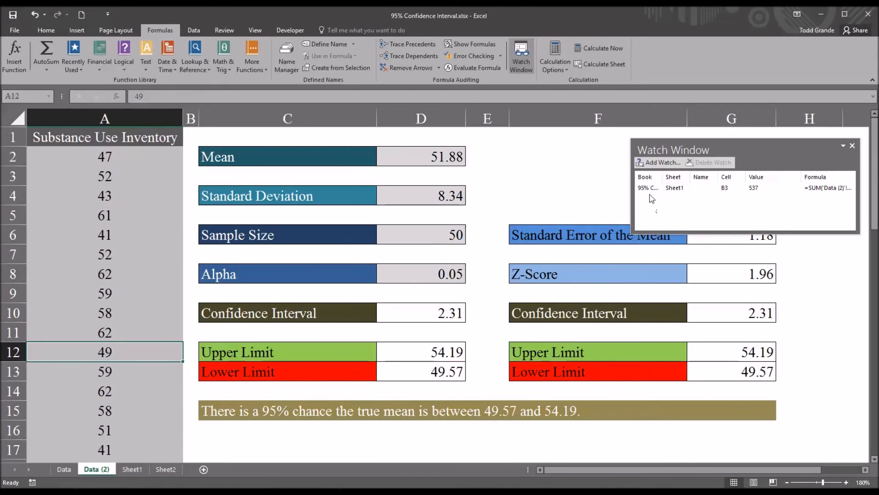
mouse_move(734, 207)
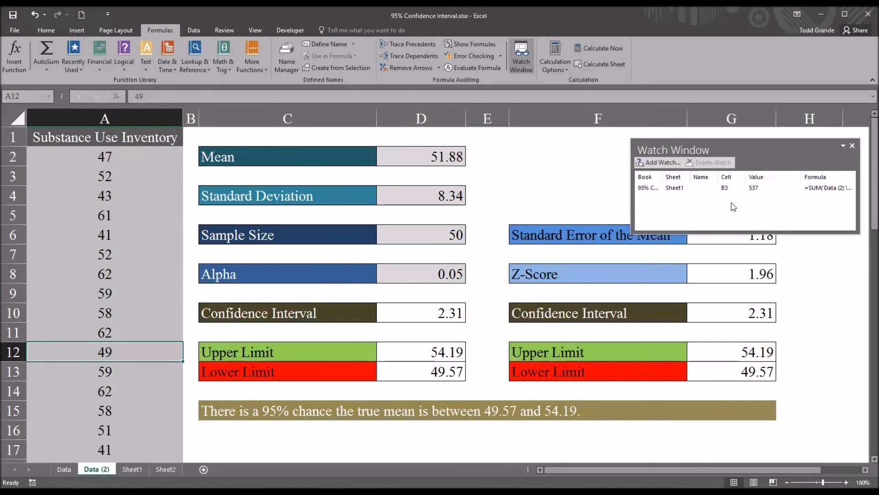
mouse_move(757, 190)
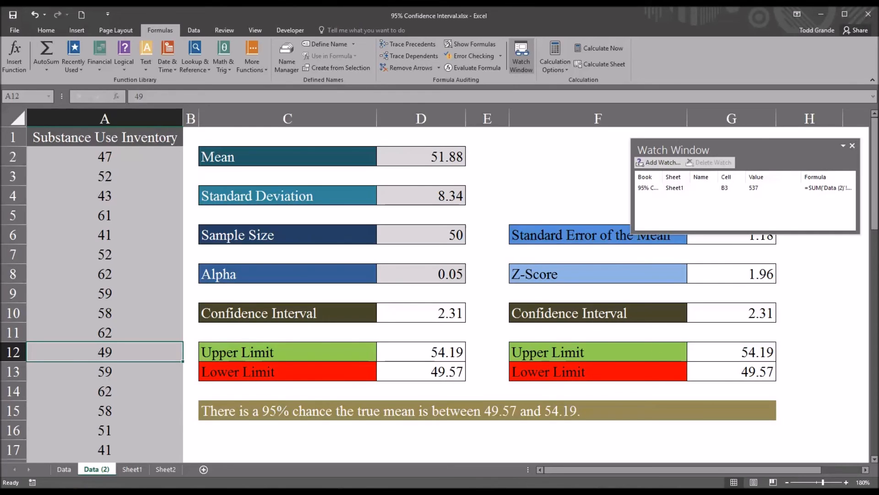
mouse_move(317, 379)
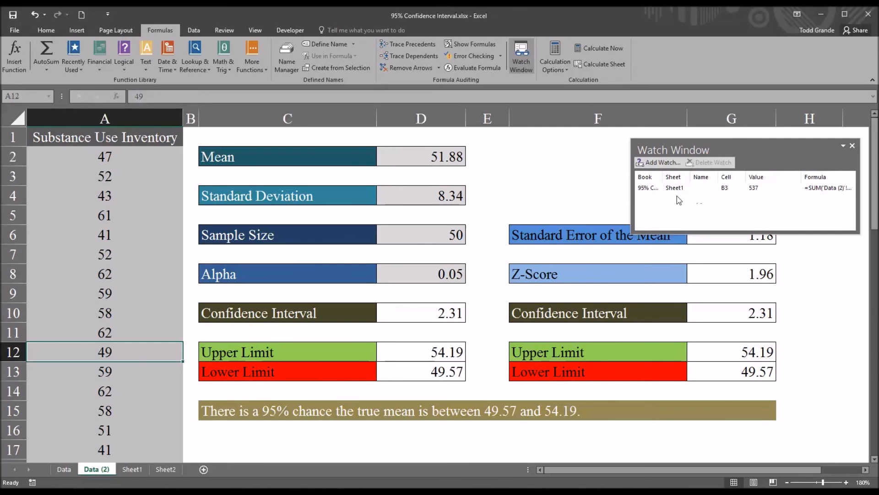
mouse_move(679, 203)
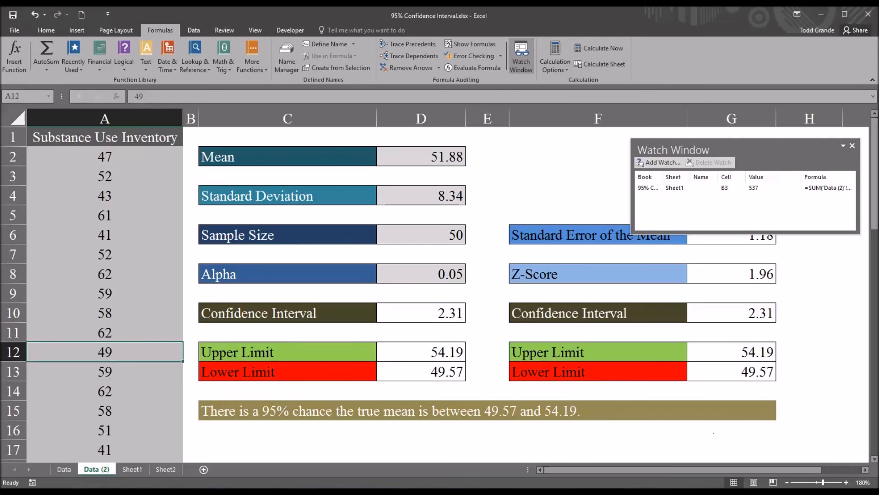
mouse_move(673, 209)
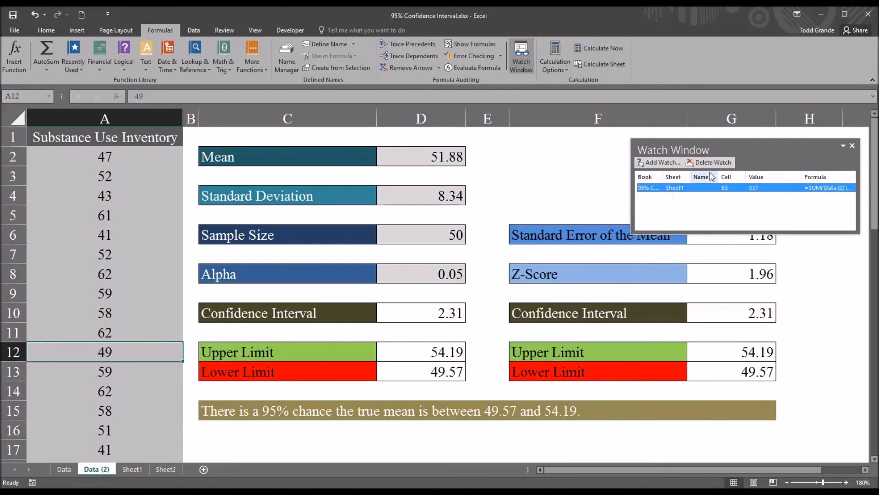
- Close the Watch Window and inspect the Mean (D2) and Standard Deviation (D4) formulas
click(712, 162)
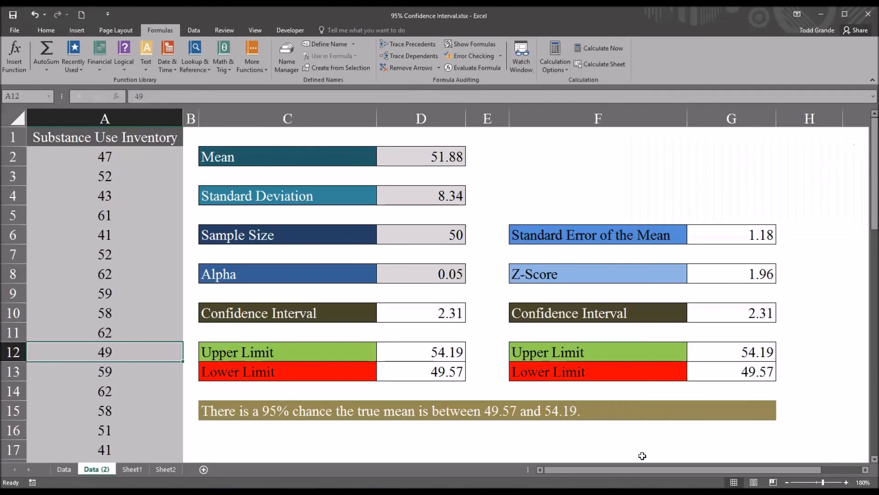
click(421, 157)
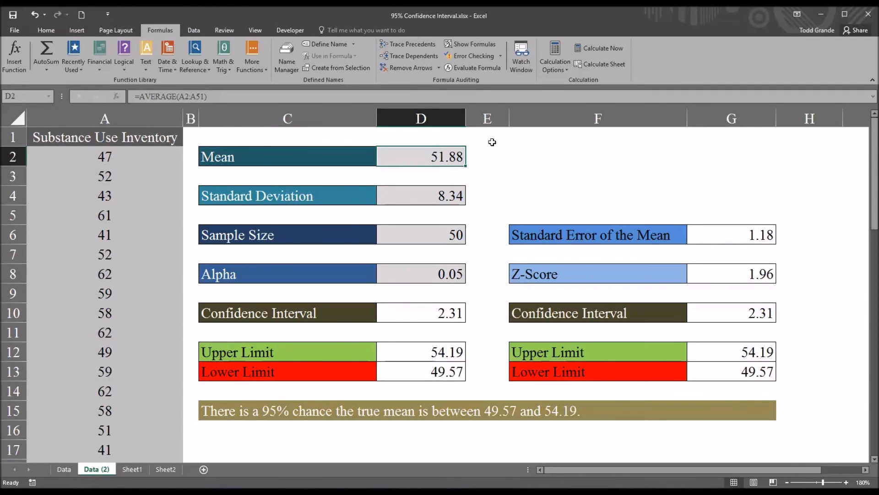
mouse_move(477, 107)
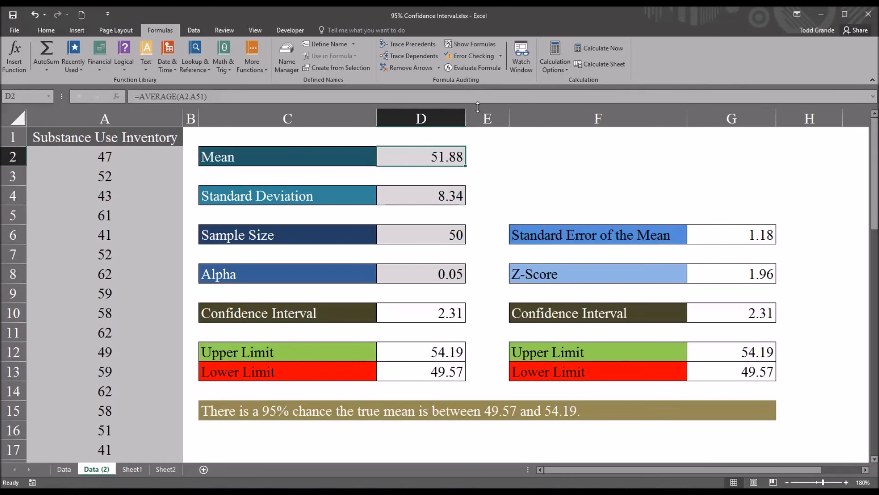
mouse_move(474, 44)
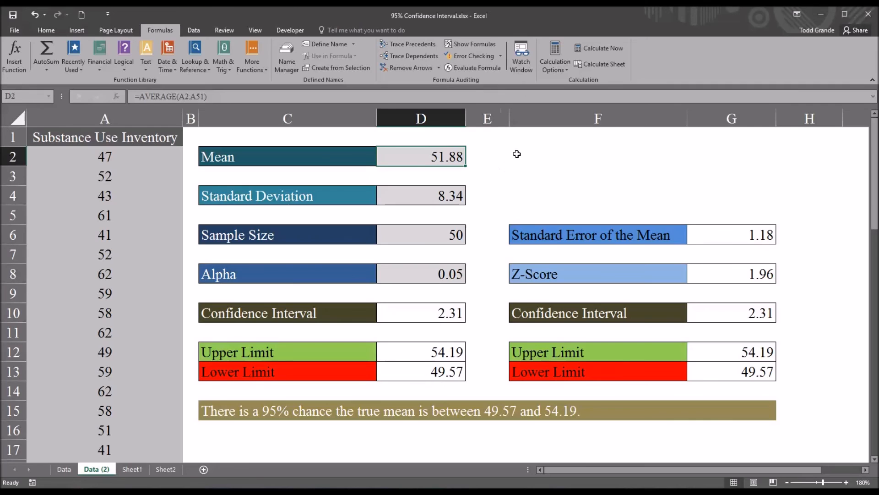
click(421, 195)
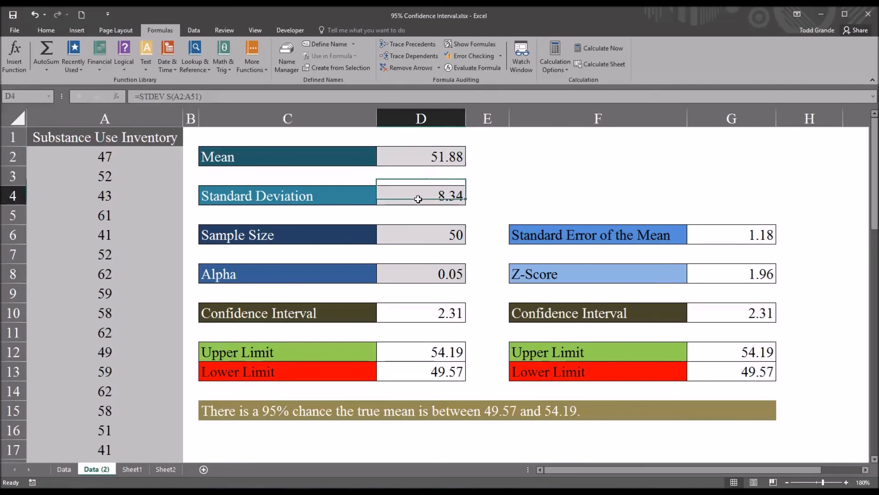
click(598, 155)
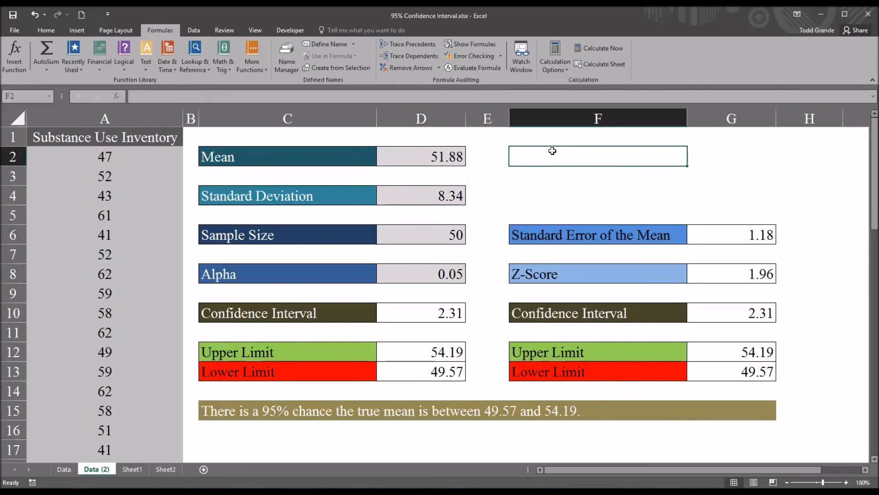
mouse_move(568, 176)
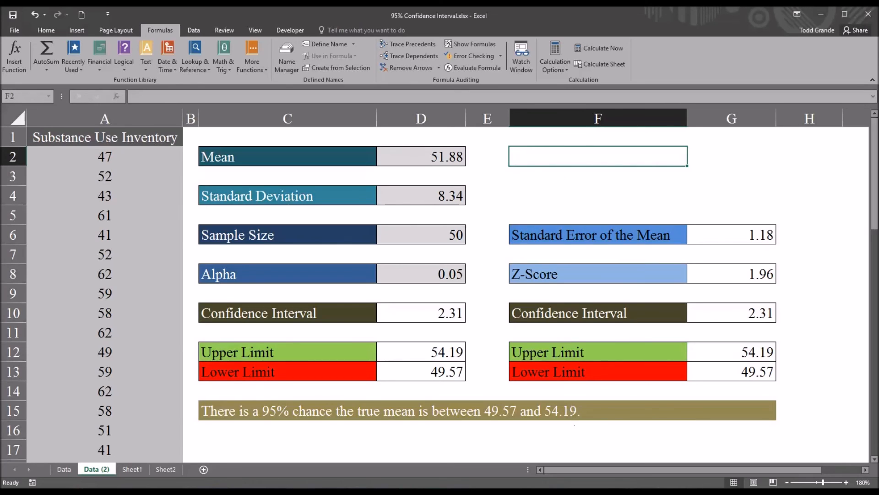
mouse_move(510, 164)
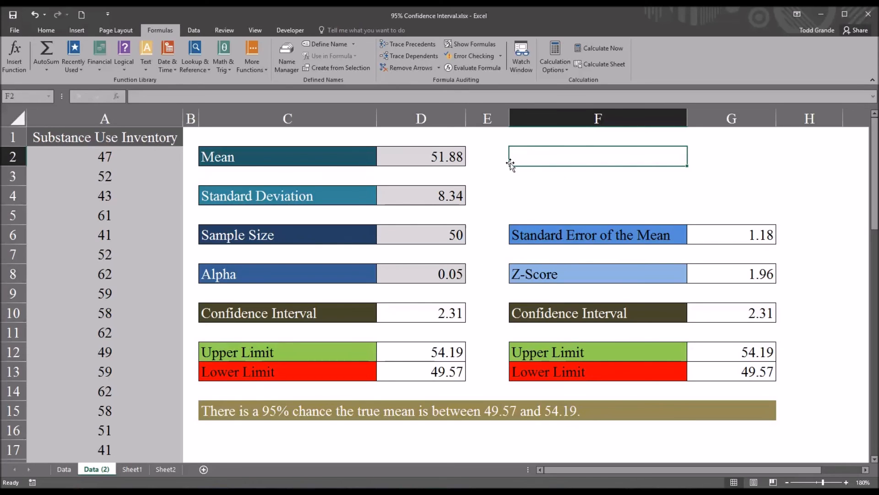
mouse_move(464, 50)
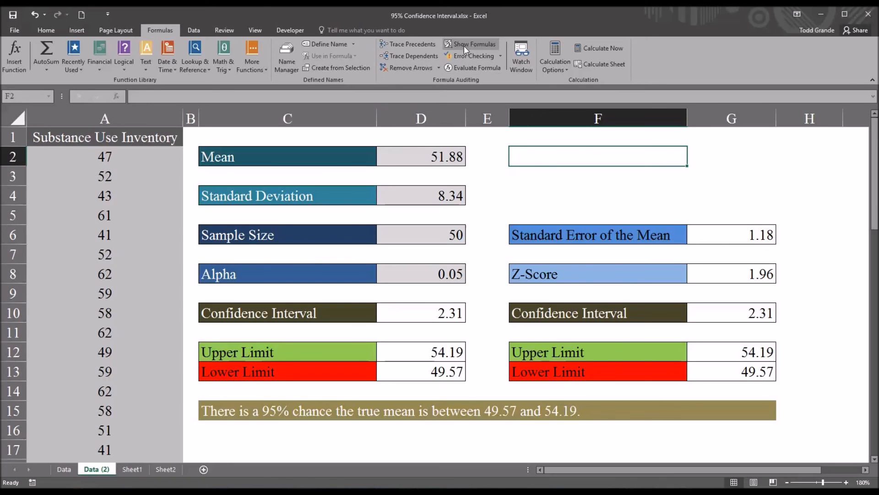
click(474, 44)
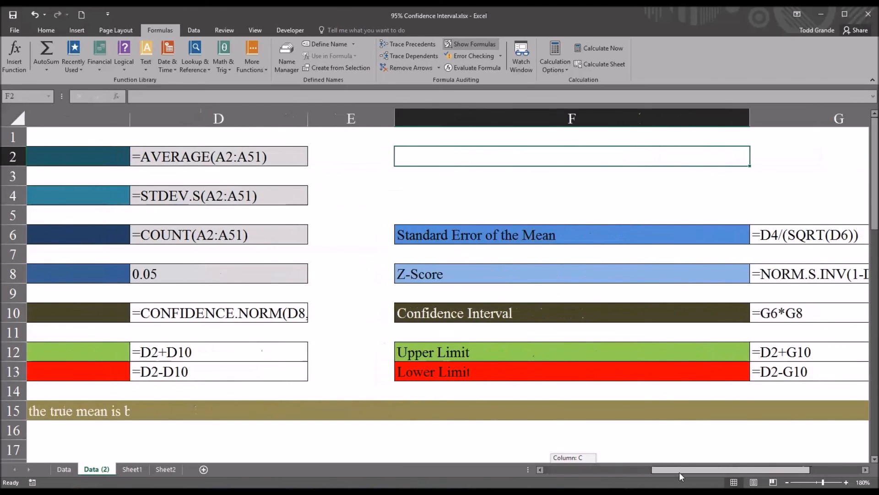
scroll(left, 3)
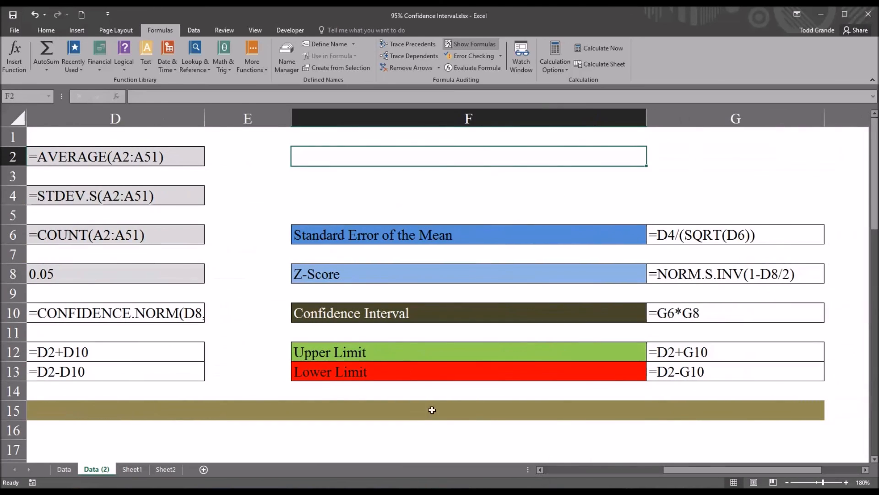
mouse_move(163, 225)
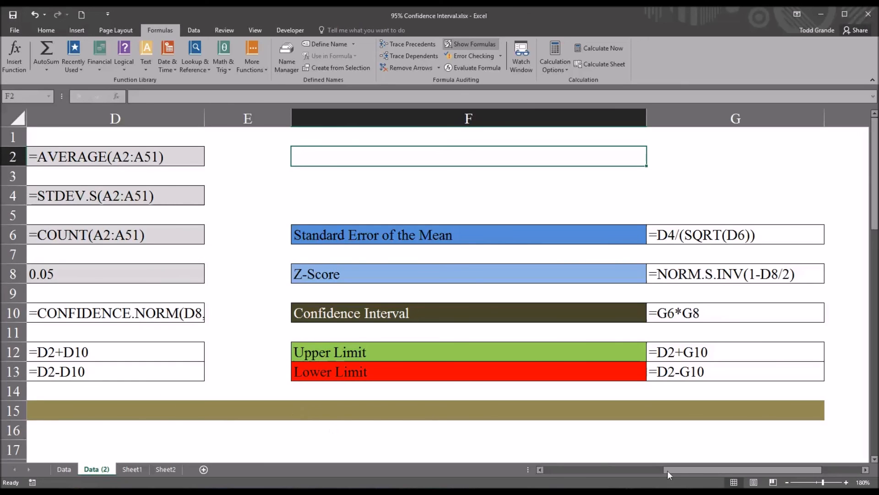
mouse_move(517, 474)
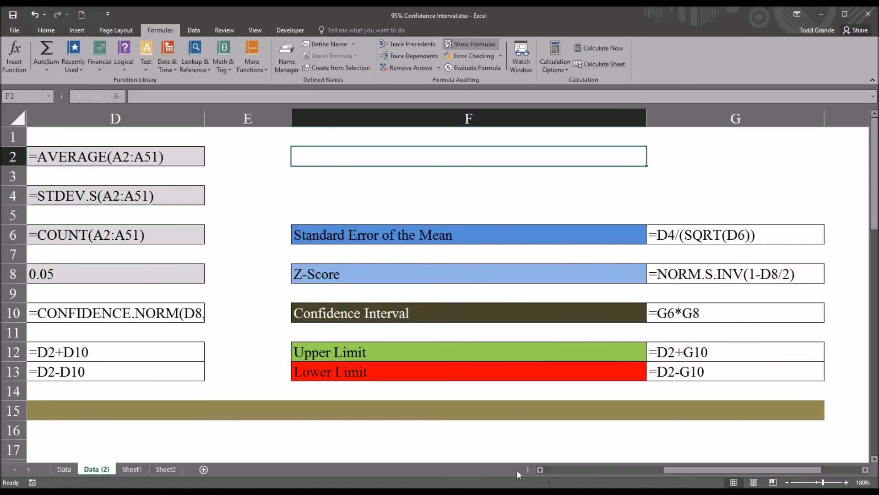
click(475, 44)
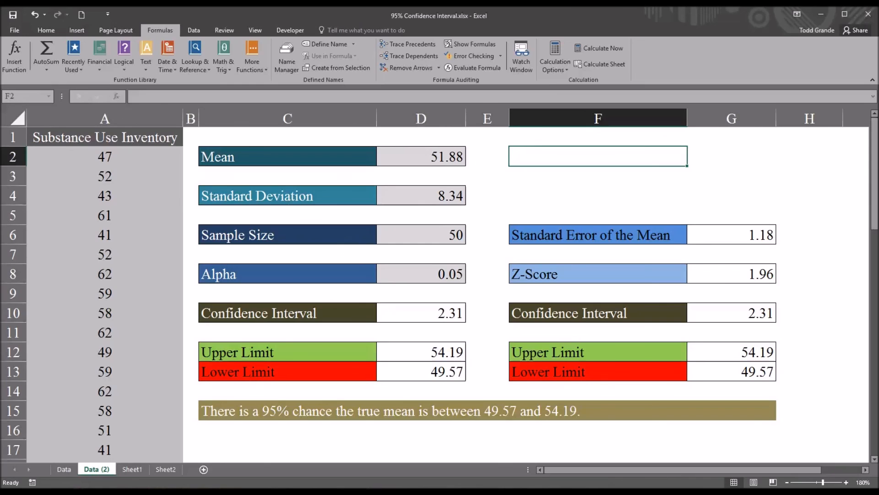
mouse_move(533, 203)
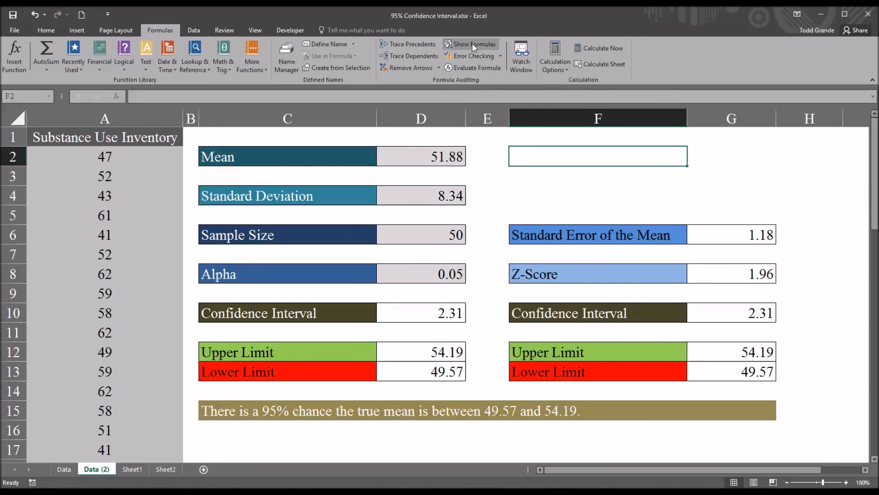
click(475, 44)
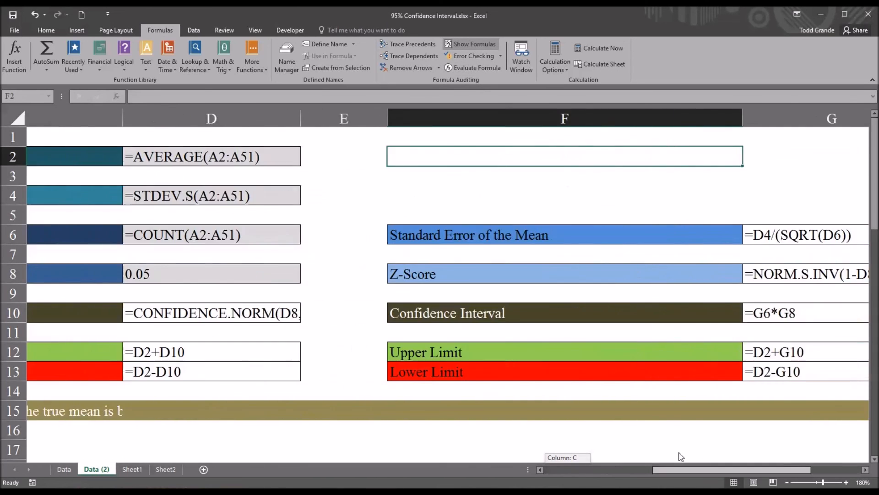
click(132, 469)
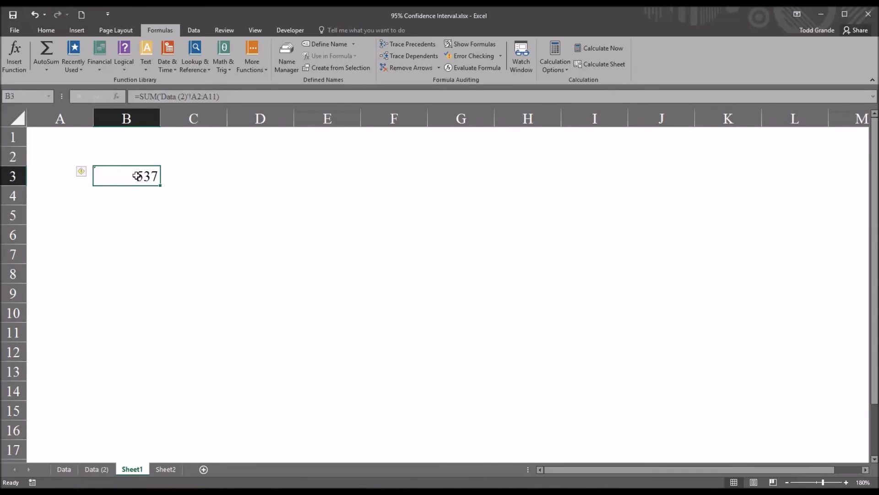
click(470, 44)
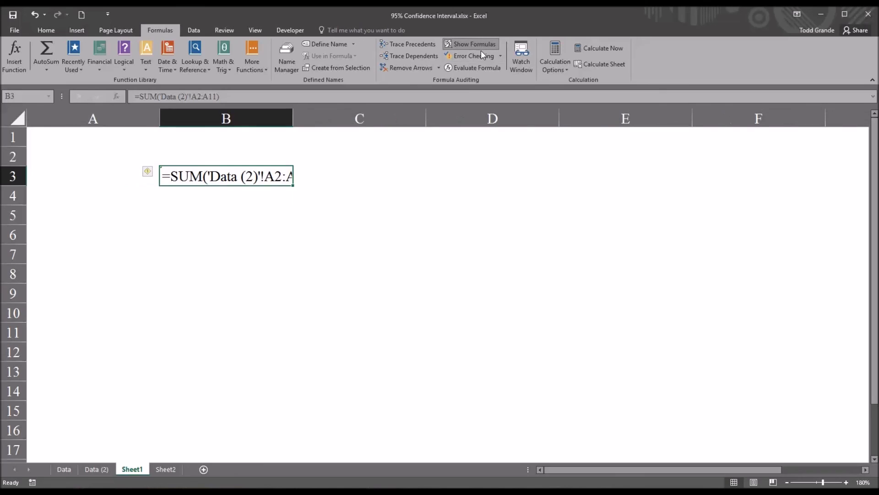
mouse_move(327, 199)
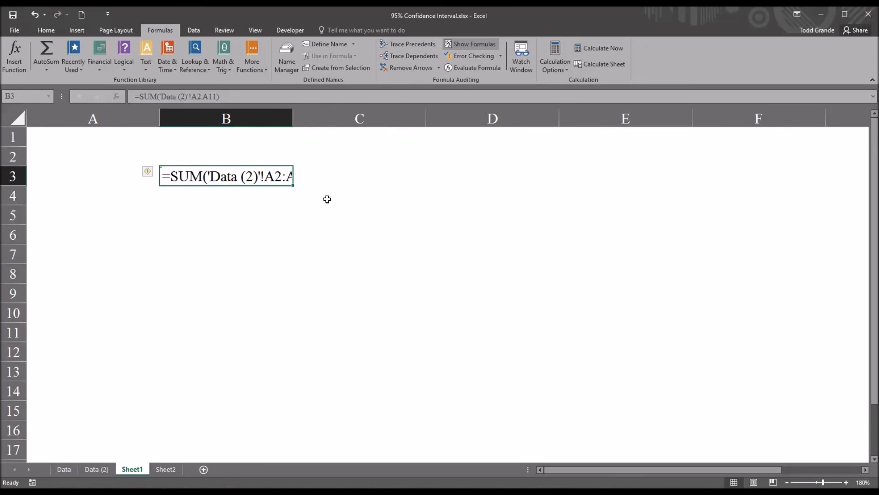
mouse_move(241, 194)
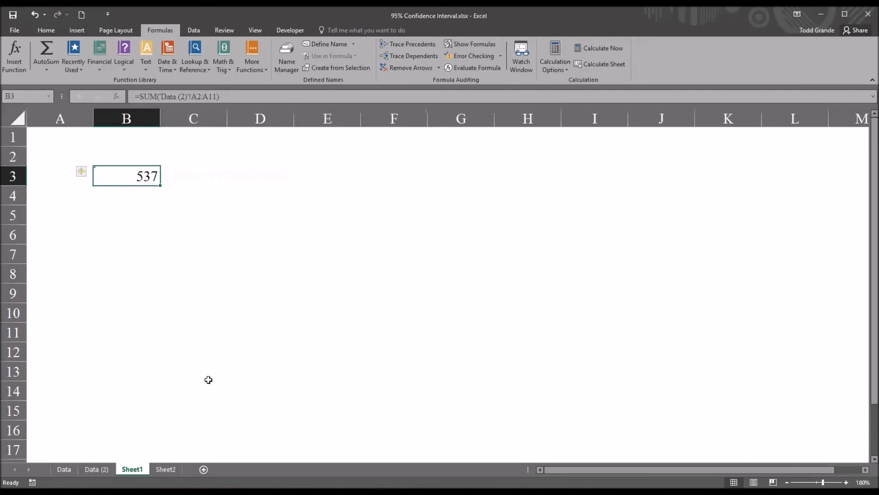
click(95, 469)
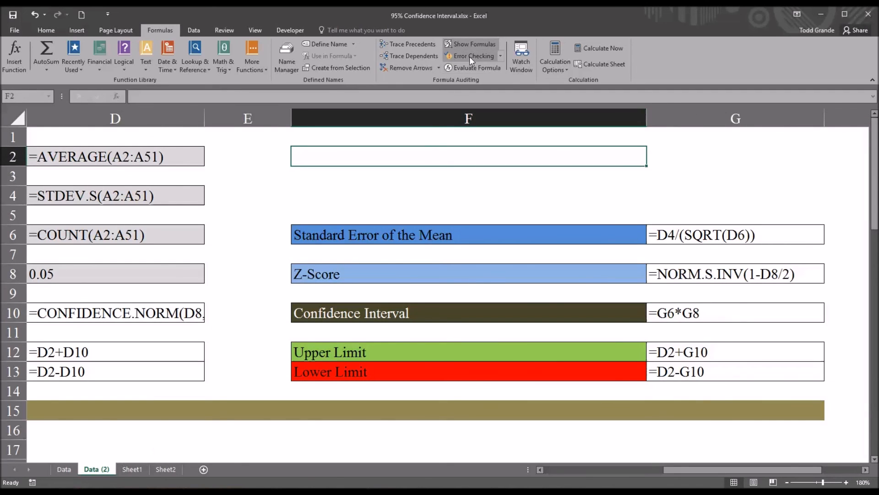
click(475, 44)
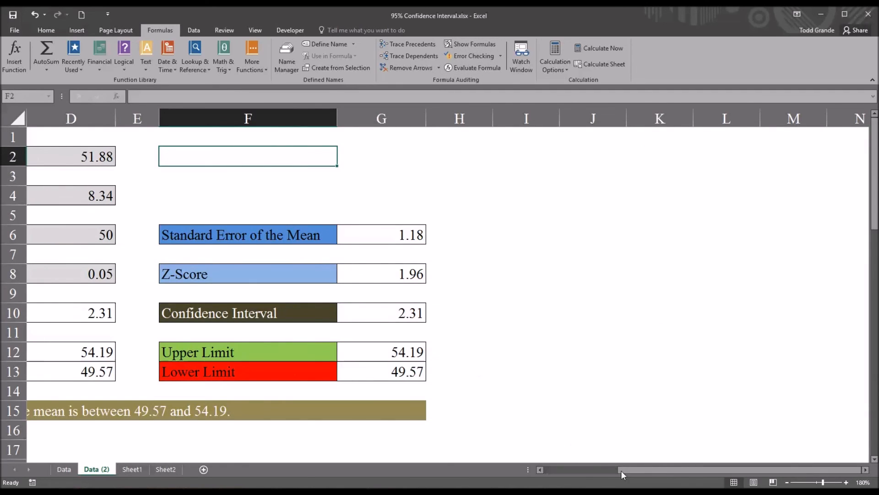
scroll(left, 3)
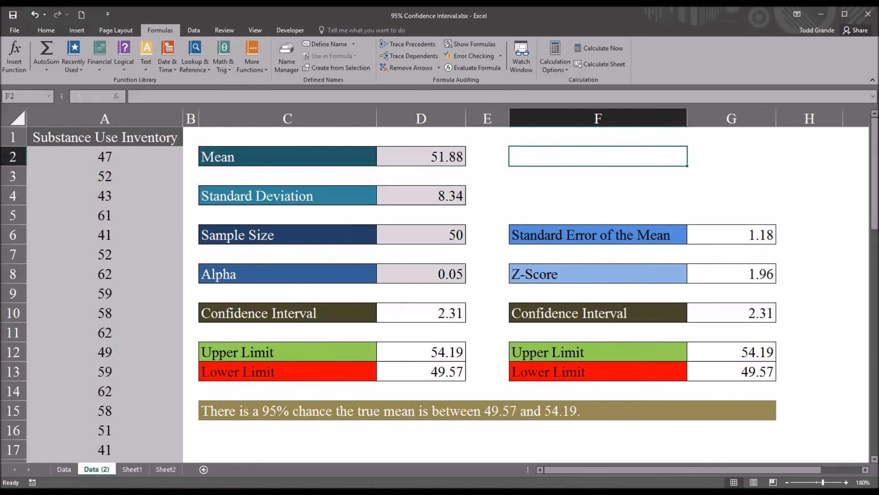